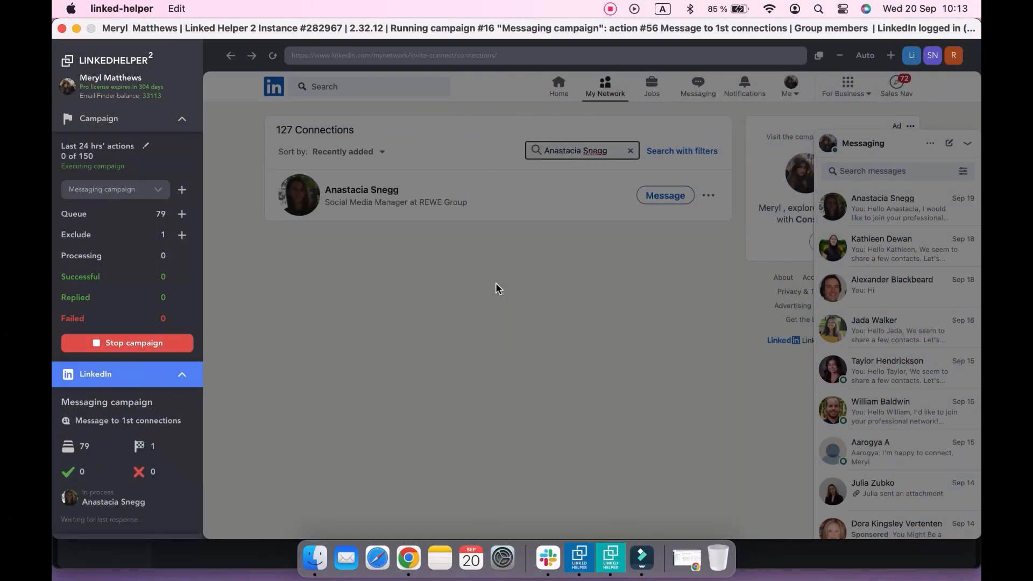
Step: Stop the active campaign so Linked Helper idles on the LinkedIn home feed with an empty queue
left_click(665, 195)
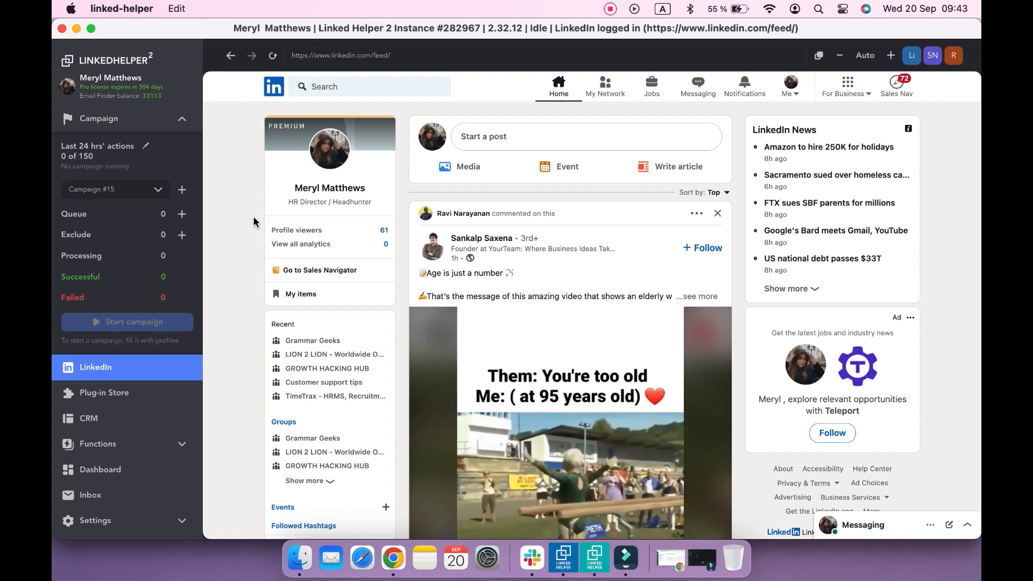
Step: Create an empty draft campaign named 'Messaging campaign'
left_click(182, 189)
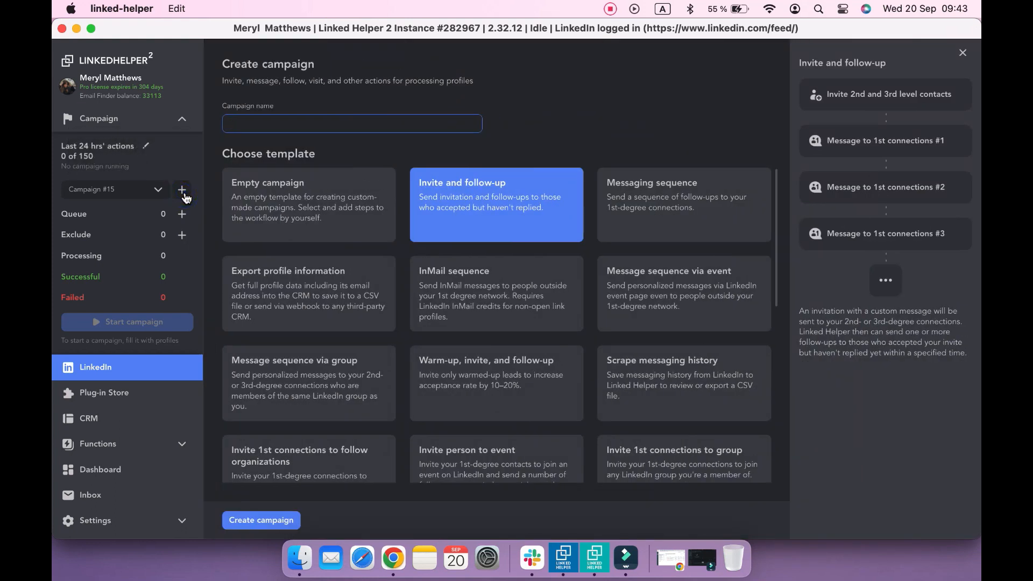
left_click(308, 204)
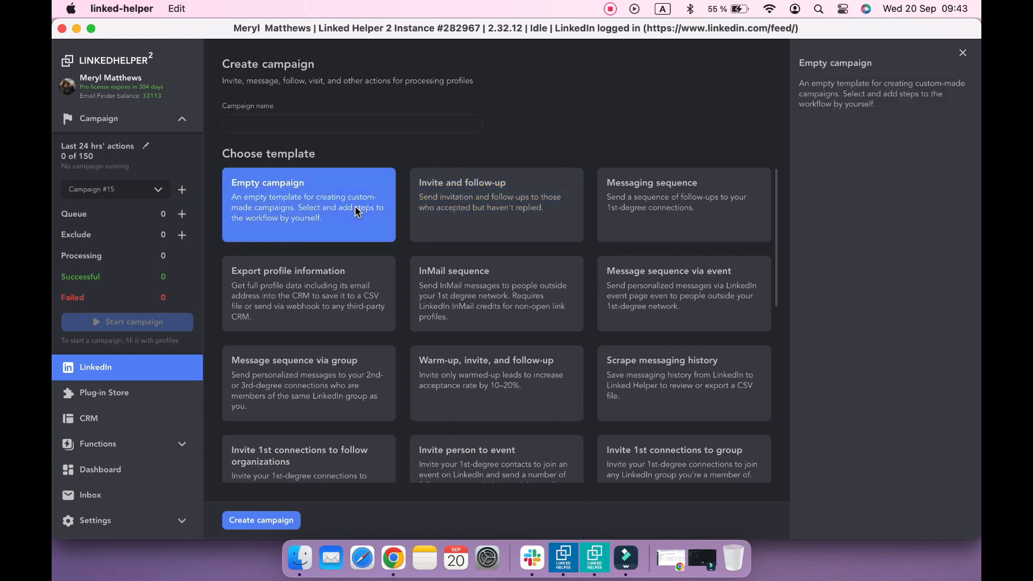
type("Mes")
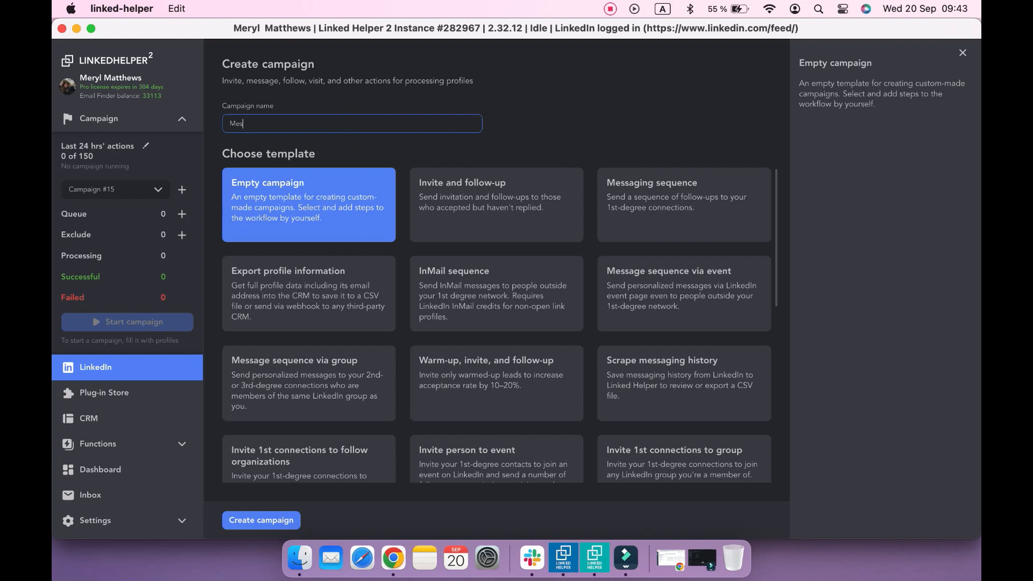
type("Messaging campaign")
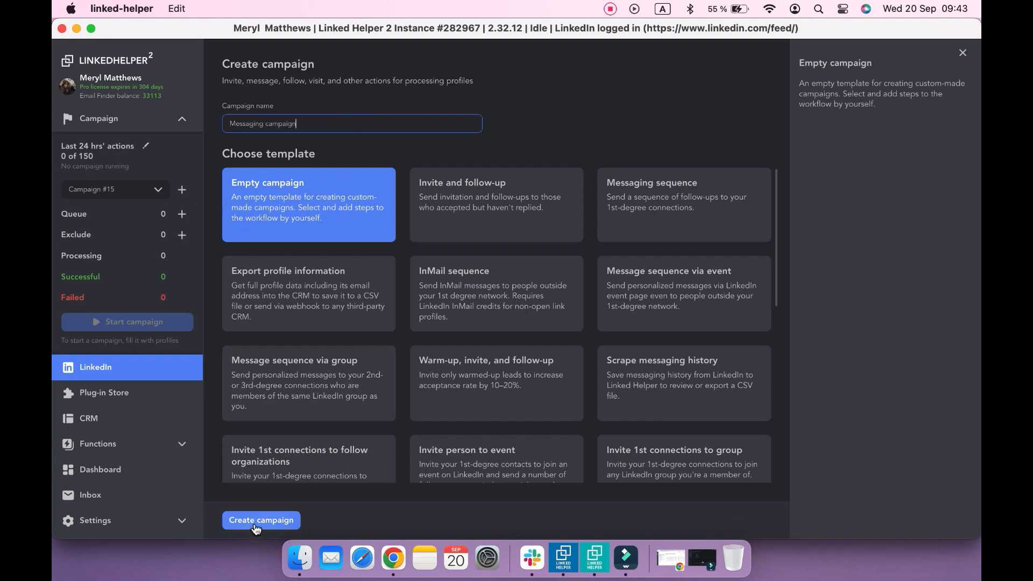
left_click(261, 521)
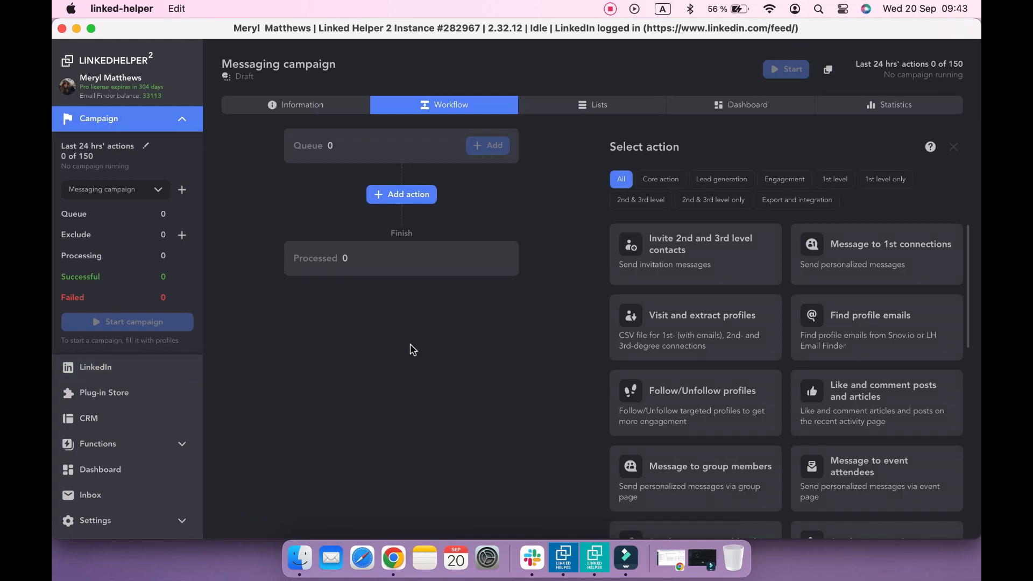
mouse_move(675, 238)
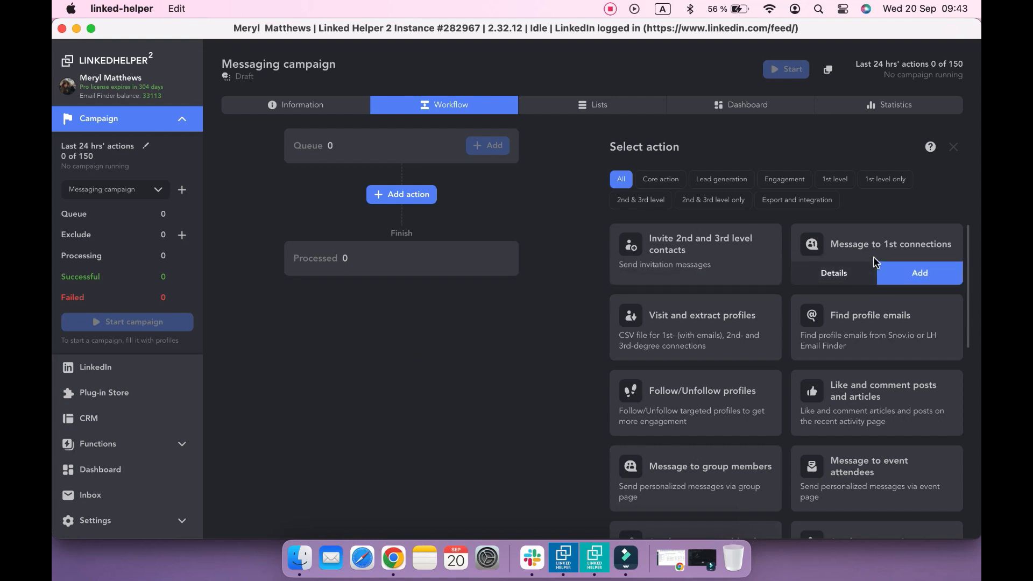
Step: Add a Message to 1st connections action and view its Check for replies step
left_click(920, 273)
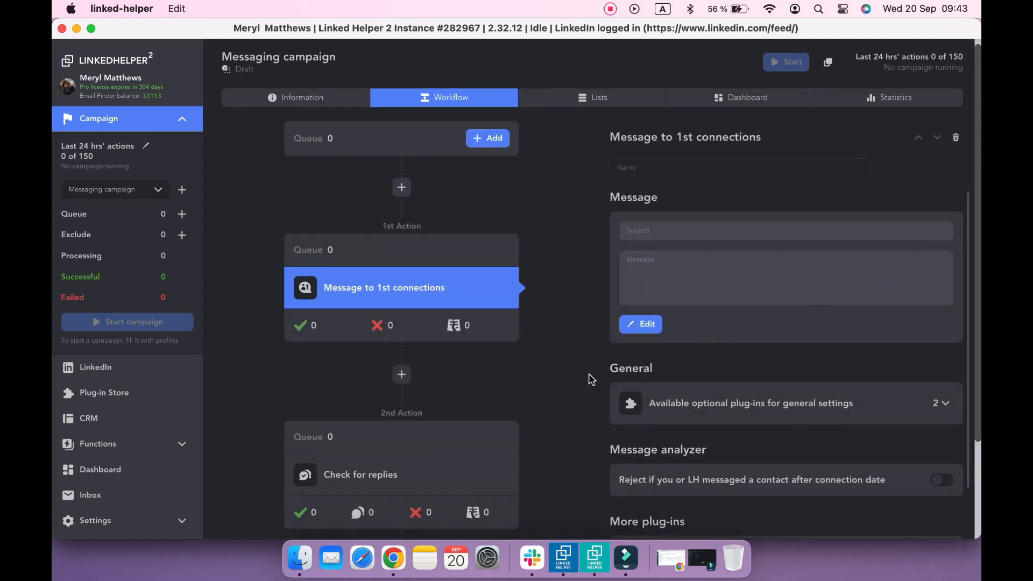
scroll("down", 3)
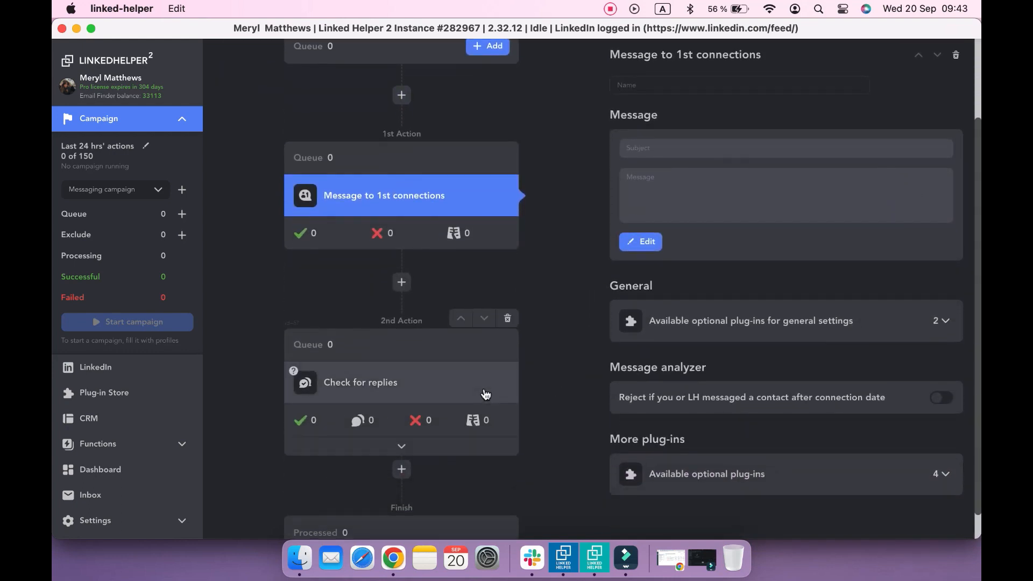
left_click(402, 382)
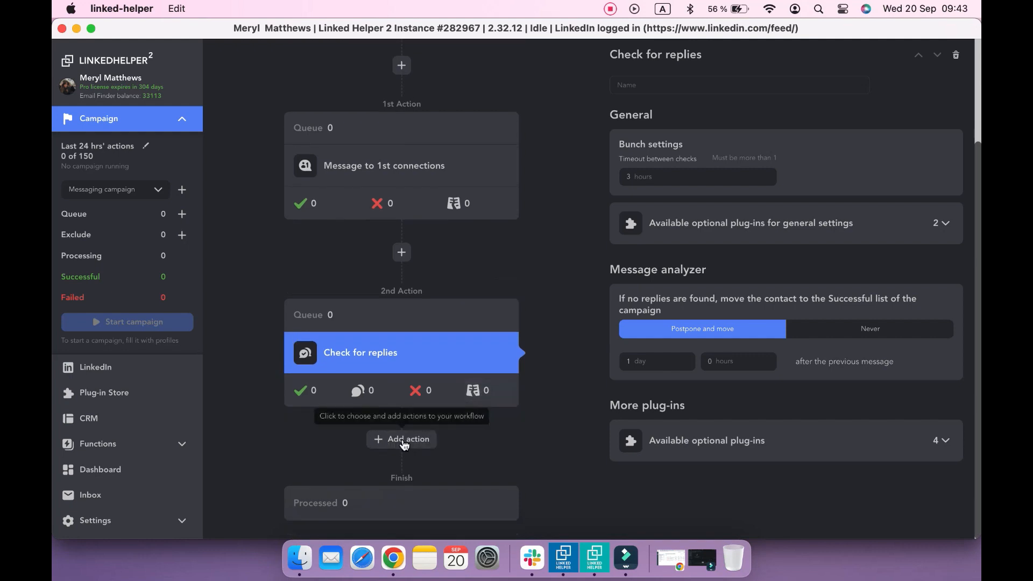
Step: Add a second Message to 1st connections action with its own reply check
left_click(402, 439)
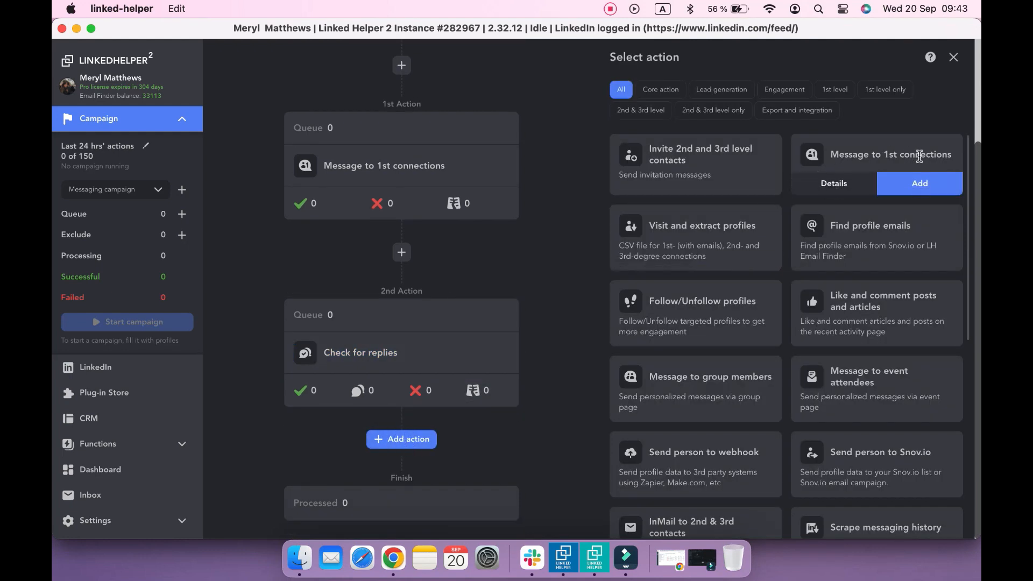
left_click(916, 183)
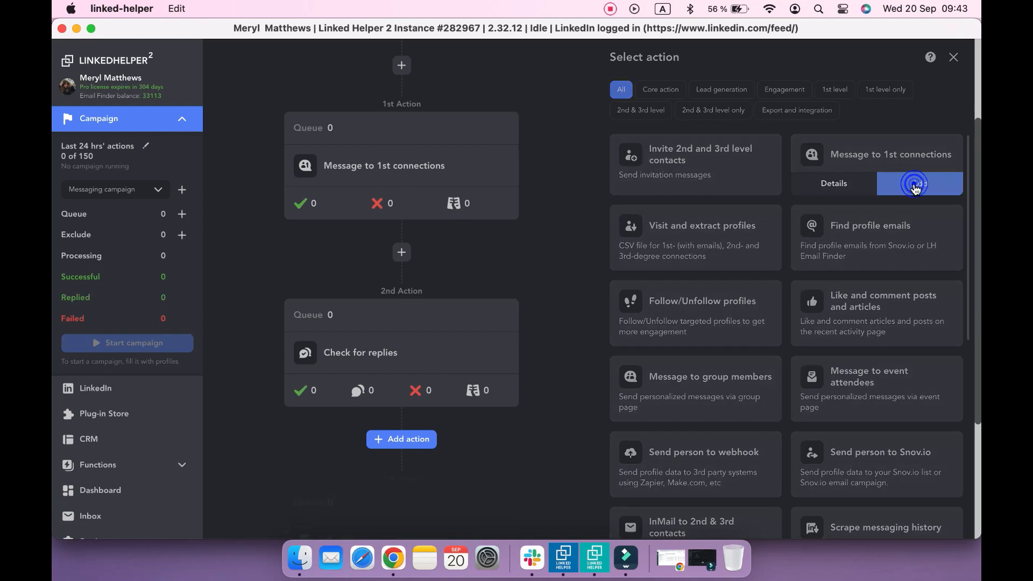
left_click(914, 184)
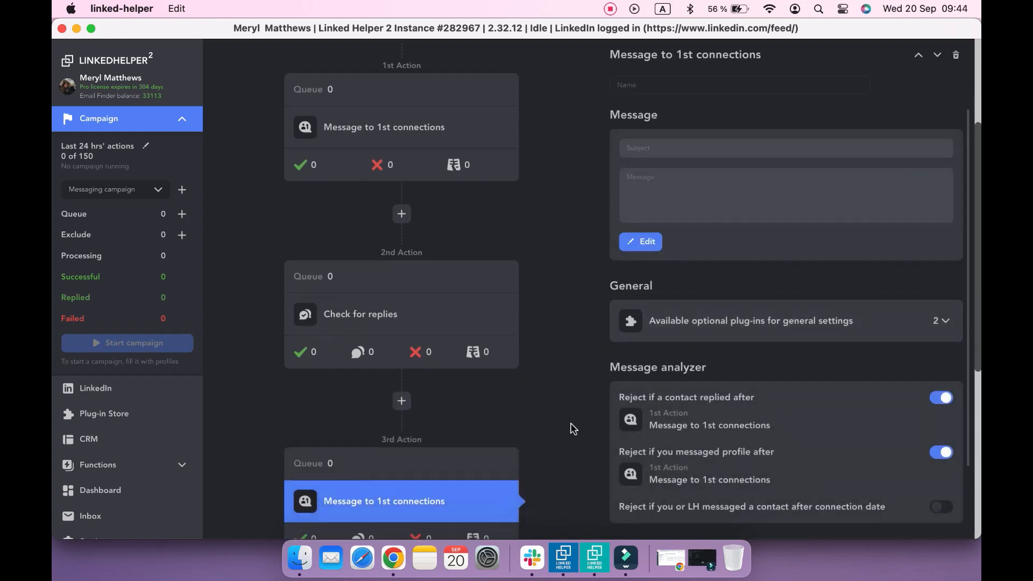
scroll("down", 3)
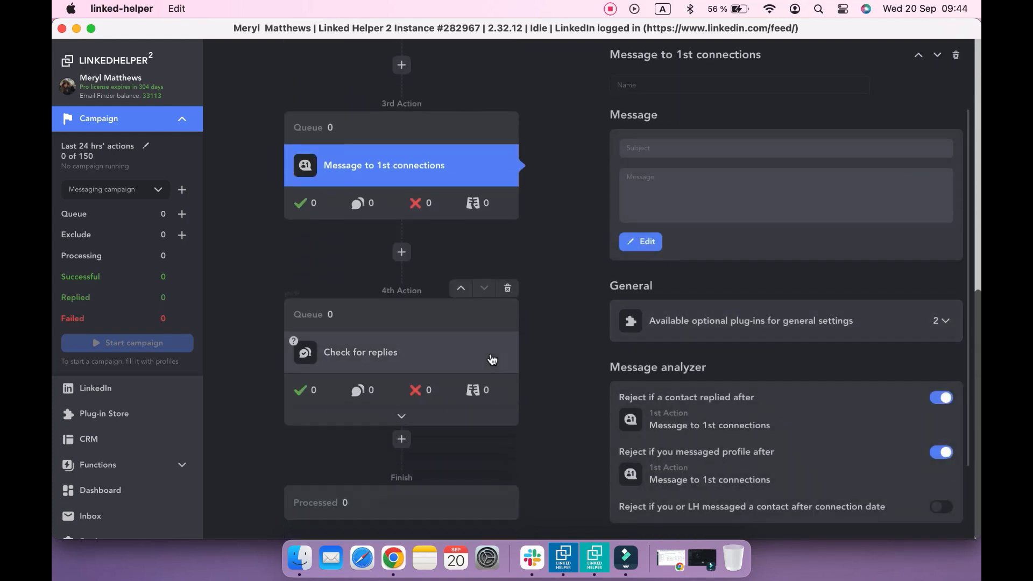
left_click(401, 353)
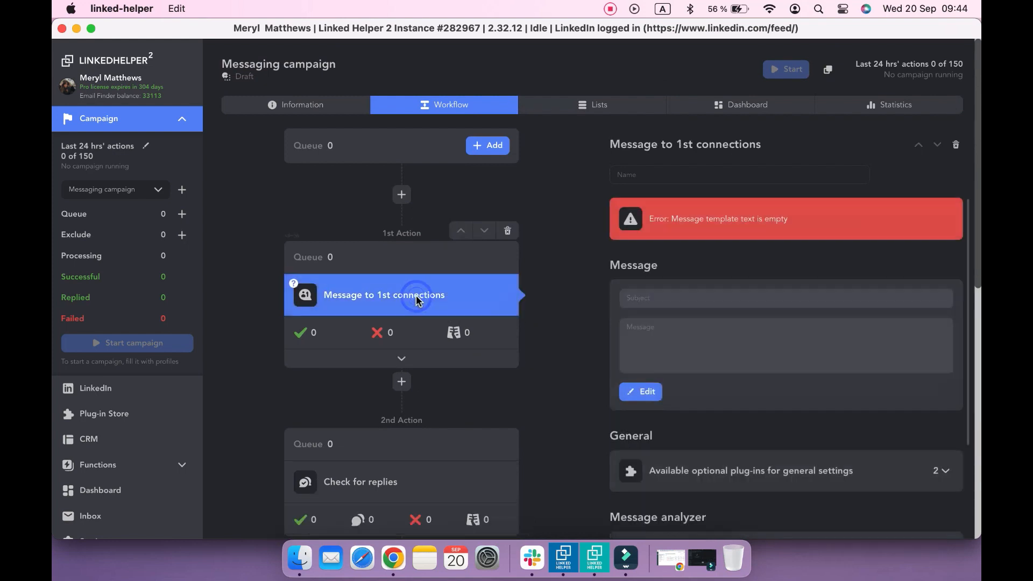
mouse_move(696, 350)
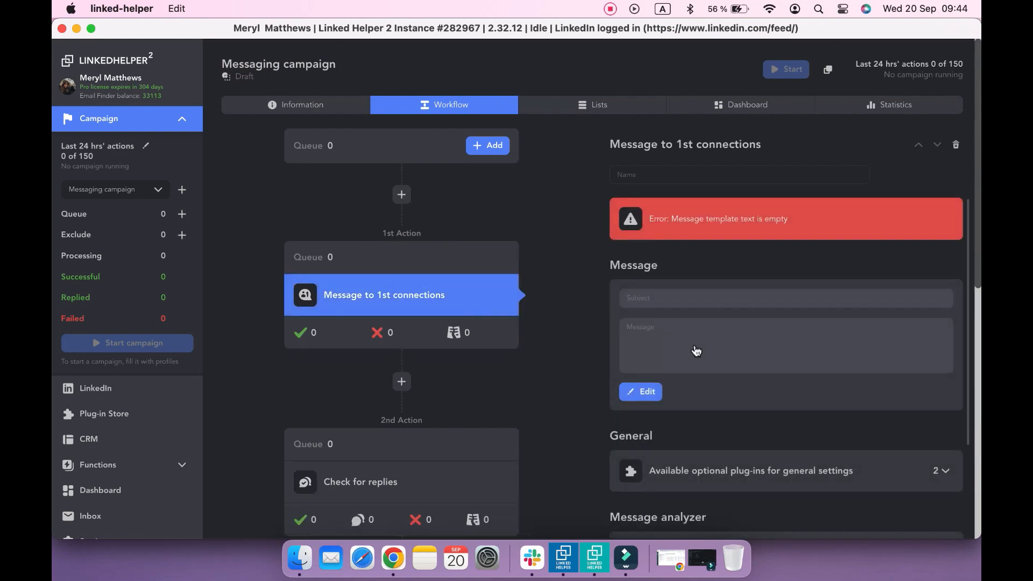
Step: Write the first message as a business development manager, greeting by first name and company, signed Meryl
left_click(639, 392)
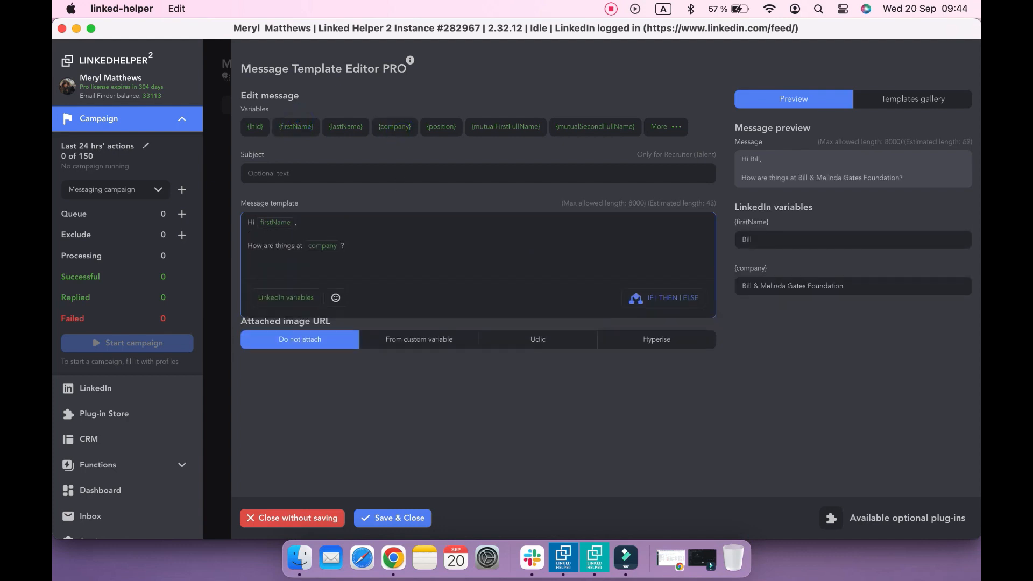
type("Actually, I have recently started a new pos")
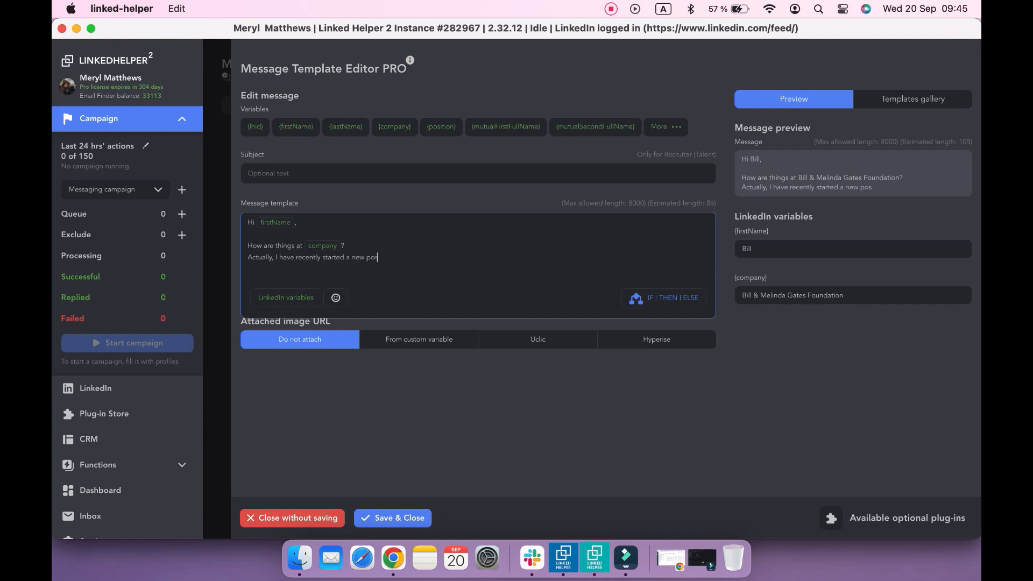
type("ition as a business m")
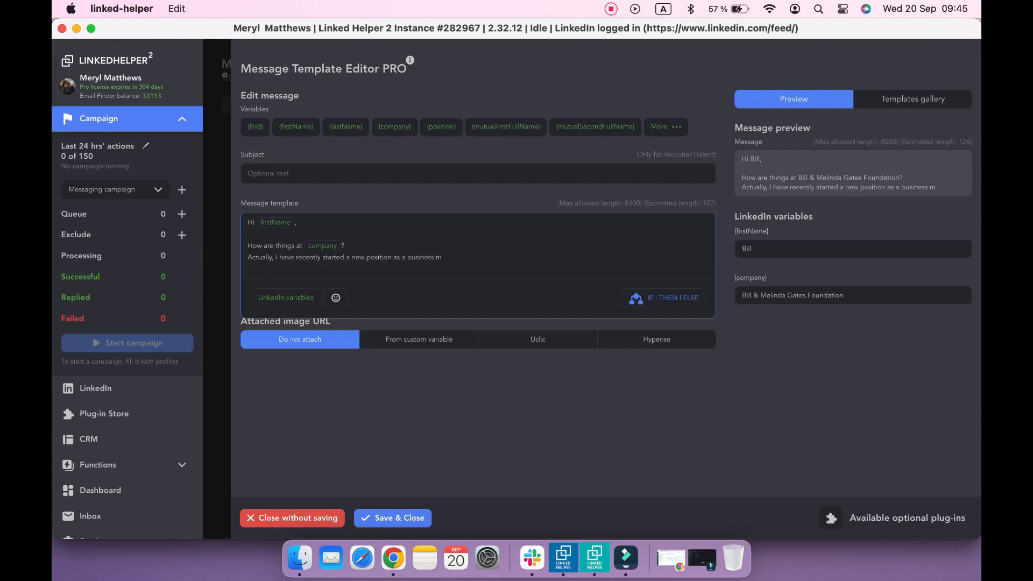
type("development manager and just in case, I thought I'd let you know how I can be useful.")
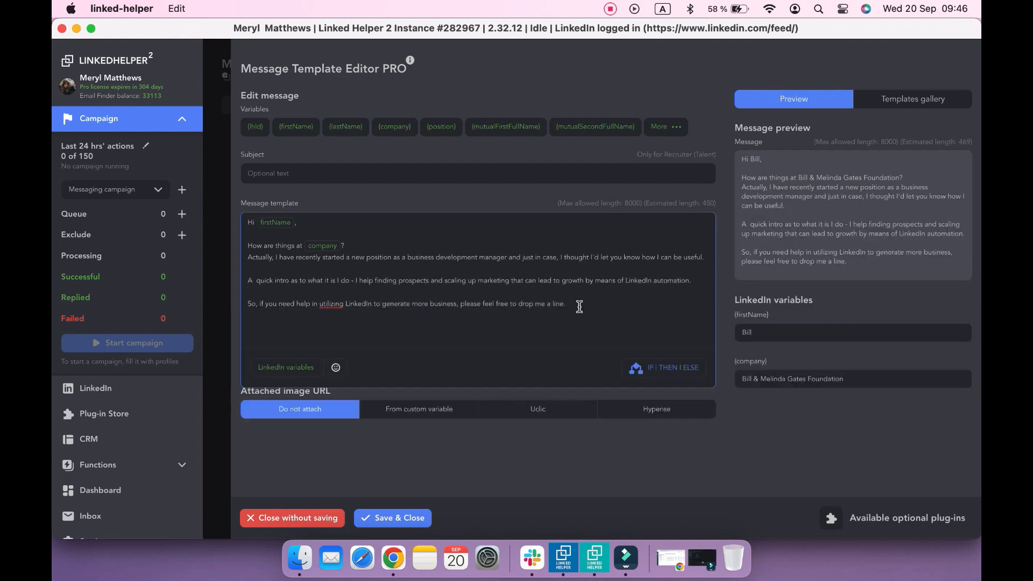
type("Meryl.")
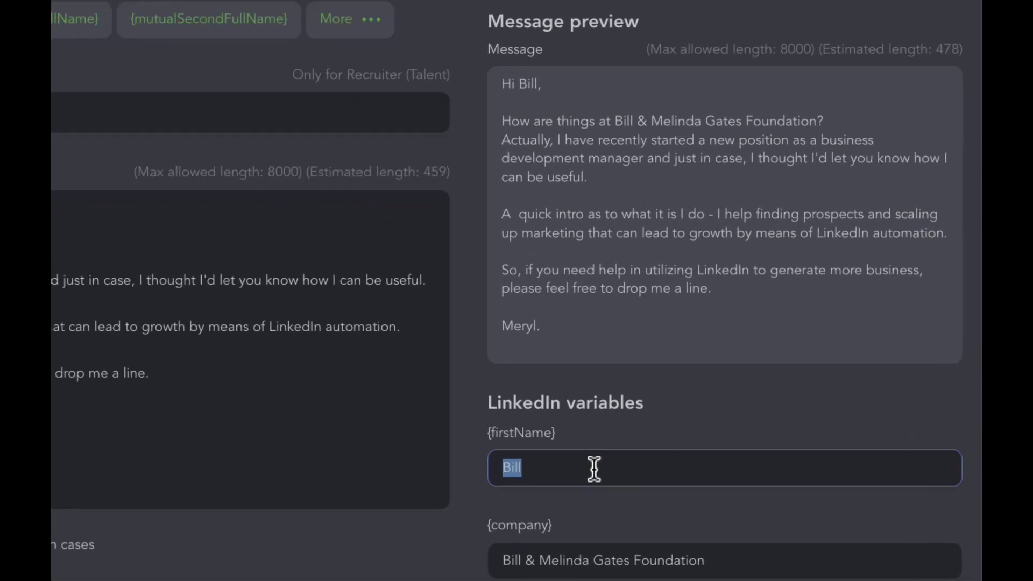
Step: Preview the first message with sample first names and companies such as John, Emma and Xerox
type("John")
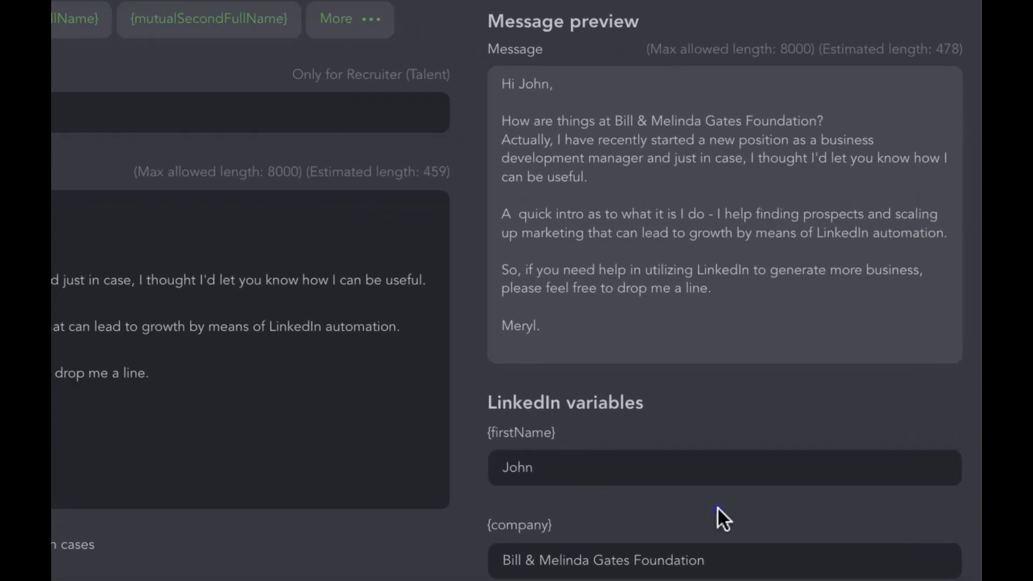
type("Amazon")
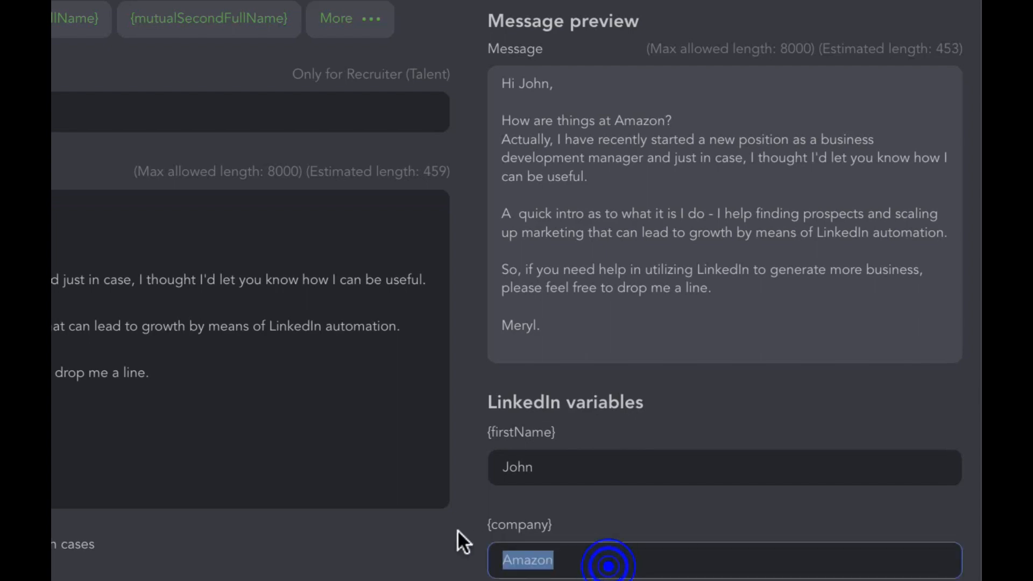
type("X")
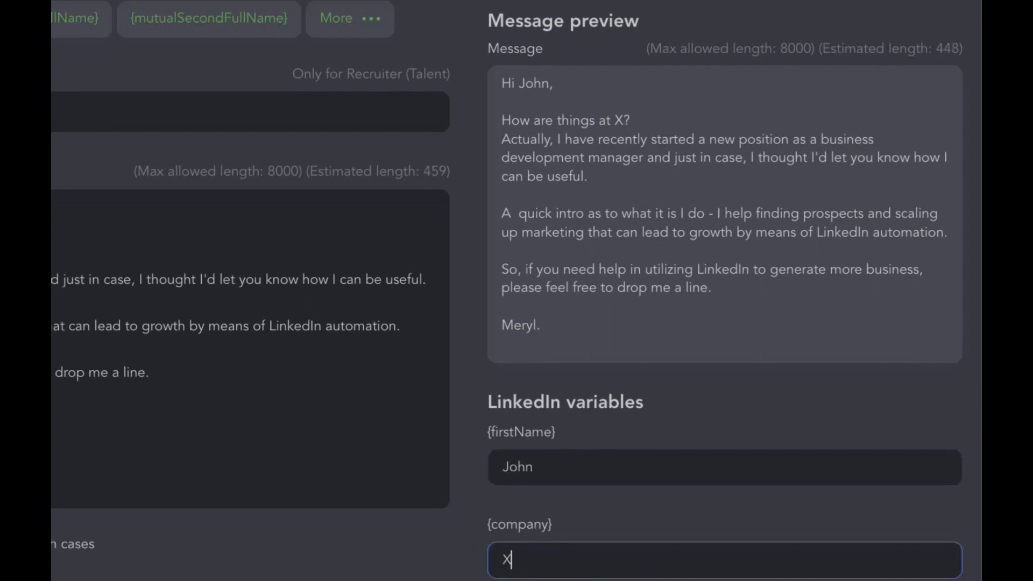
type("erox")
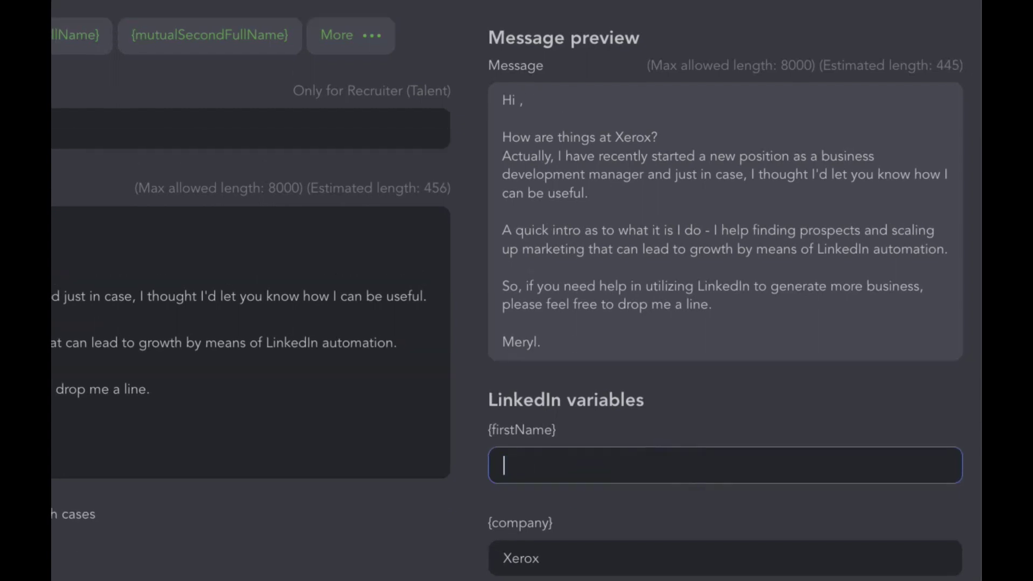
type("Emma")
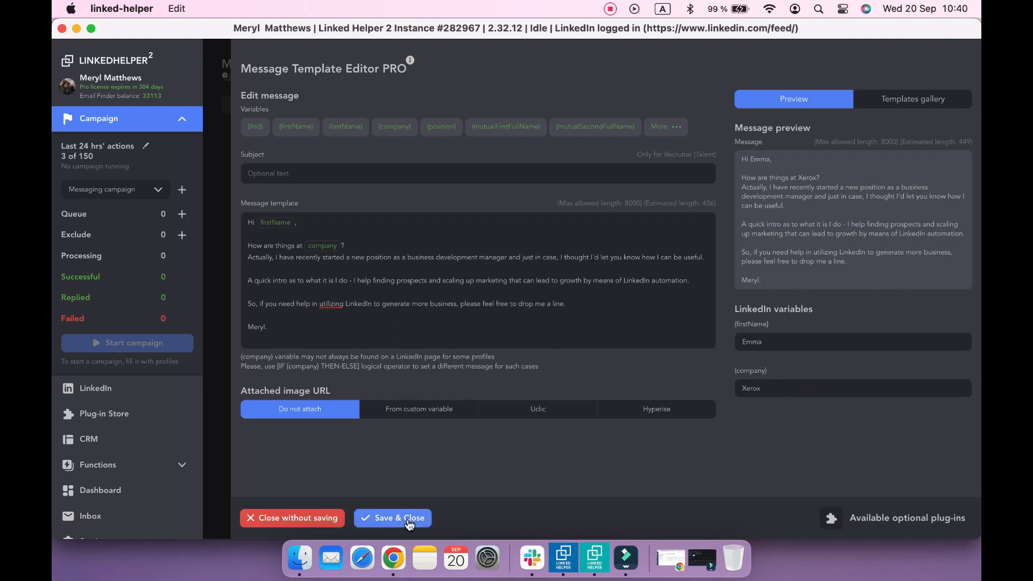
Step: Save the first template, then write and save a follow-up offering a demo and free trial, signed Meryl
left_click(399, 518)
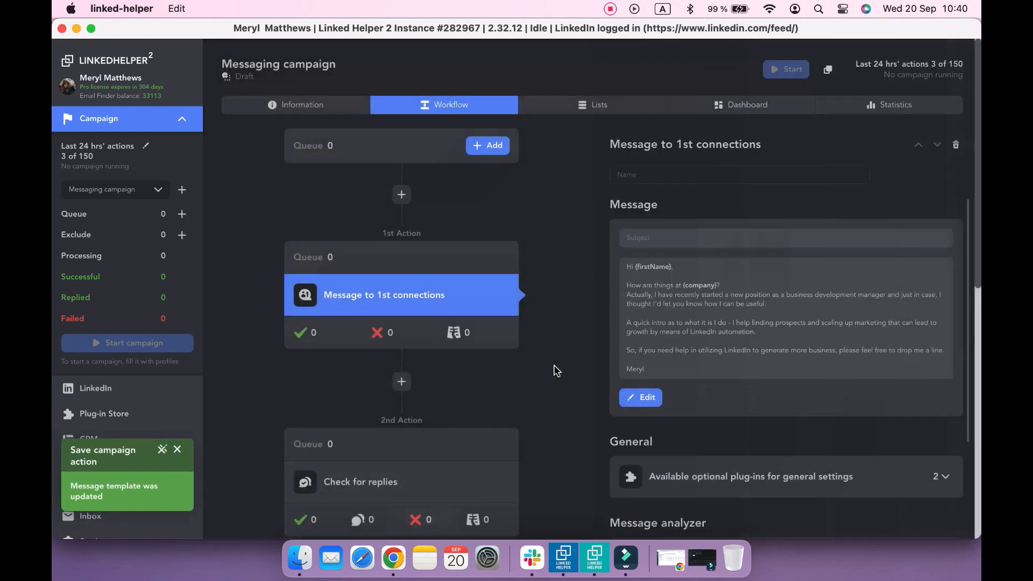
scroll("down", 3)
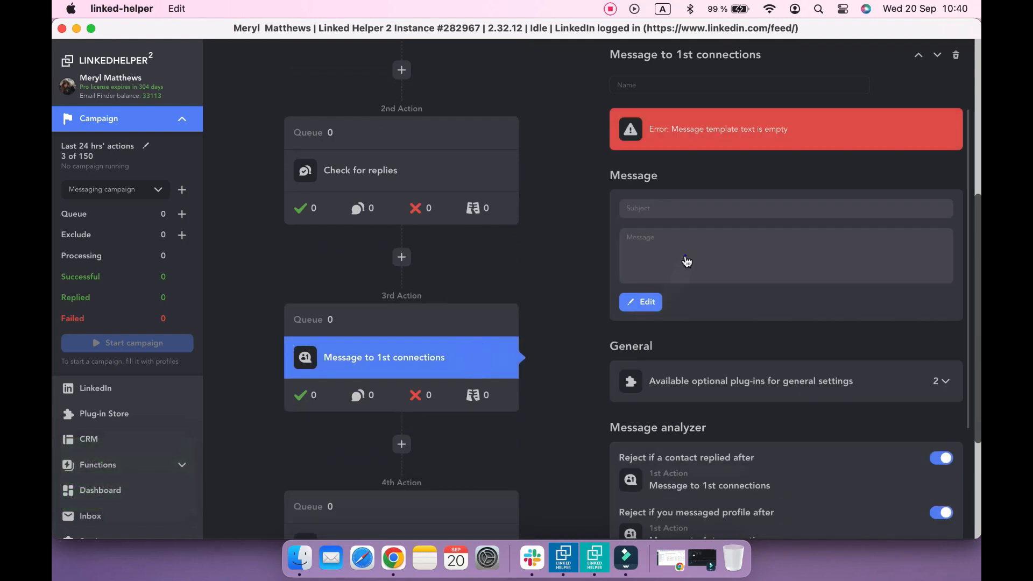
left_click(641, 302)
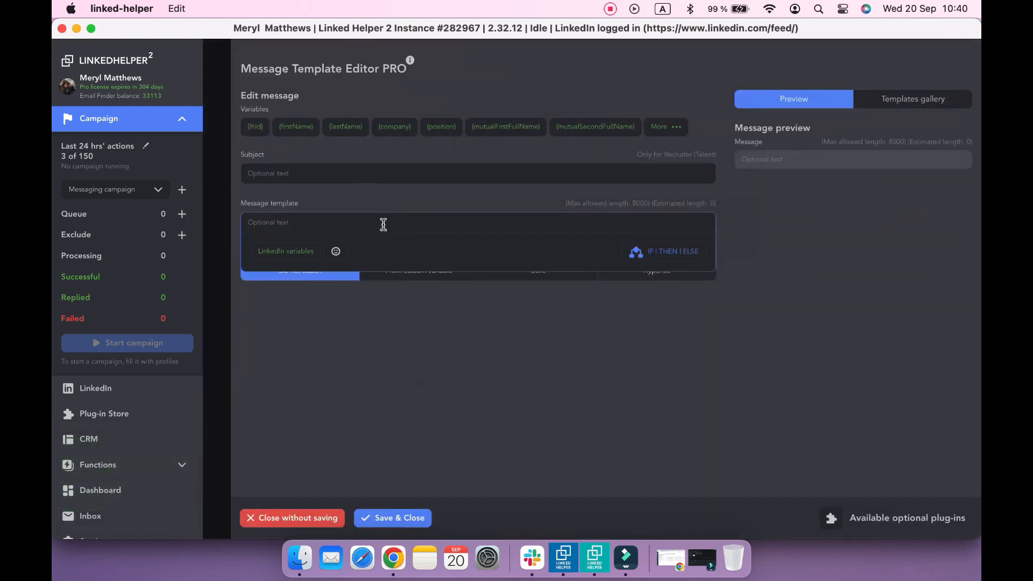
type("Hi {firstName},")
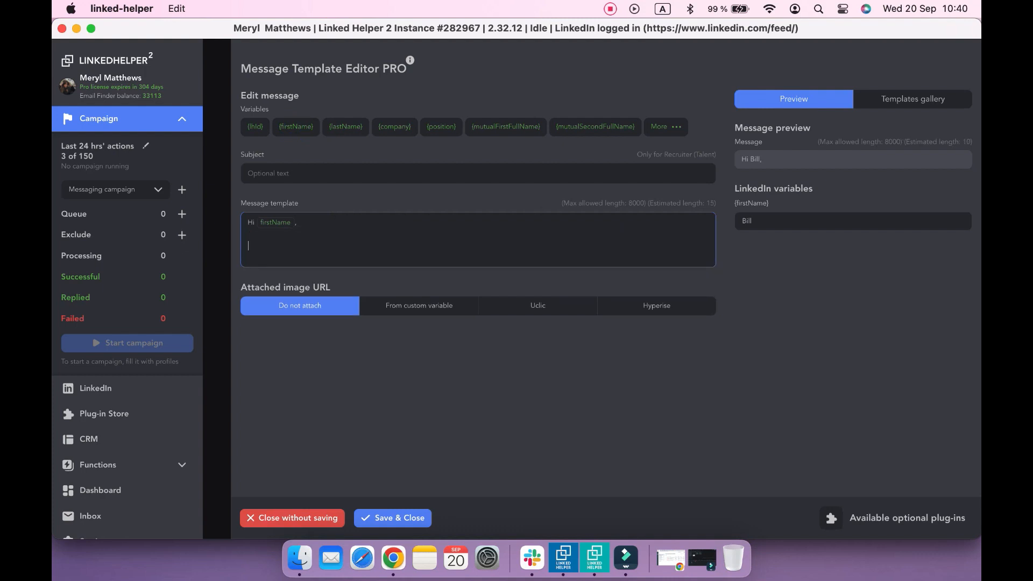
type("Would you like to know mo")
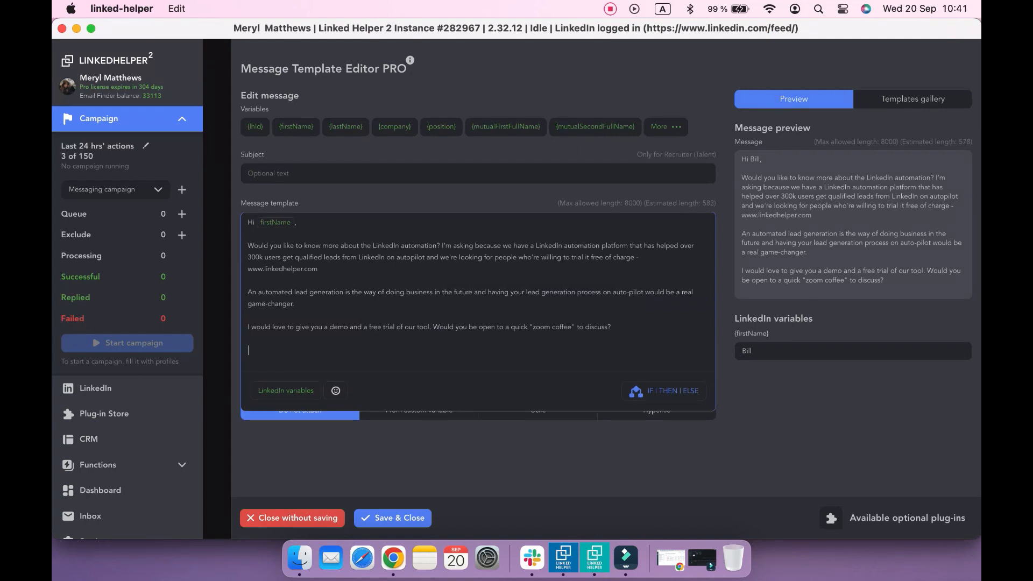
type("Meryl.")
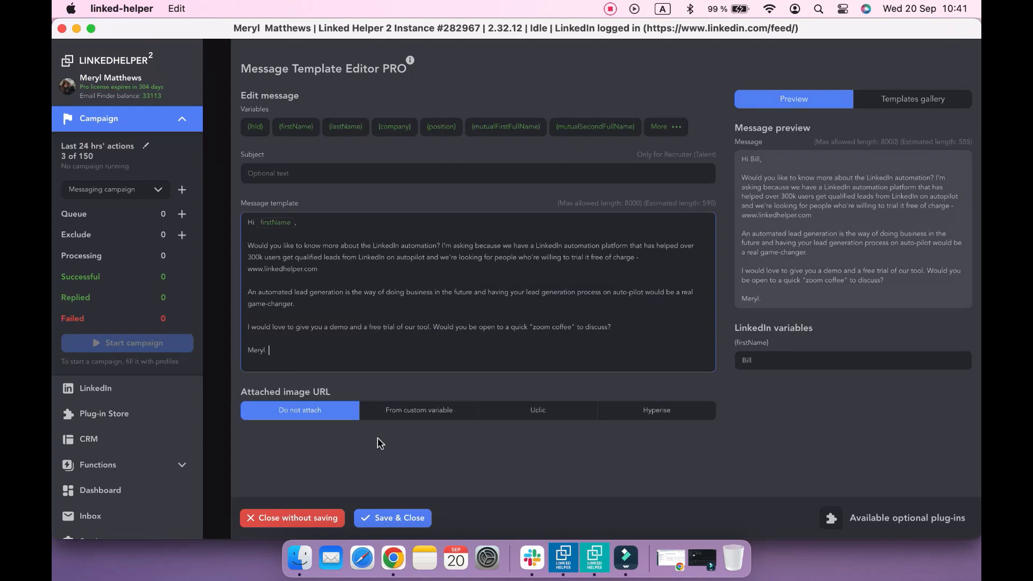
left_click(392, 518)
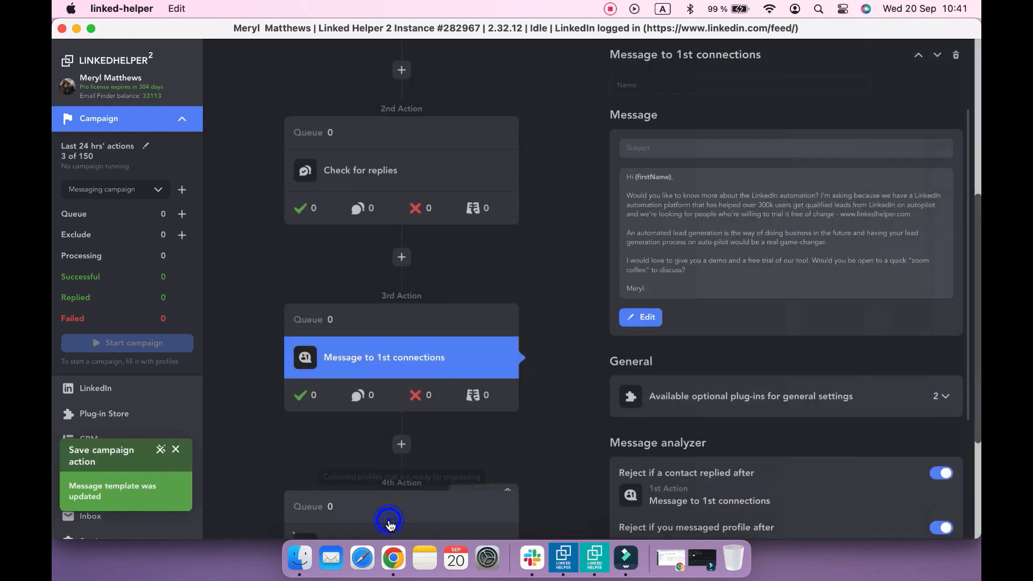
Step: Make the first Check for replies step move non-responders on after 2 days
scroll("down", 3)
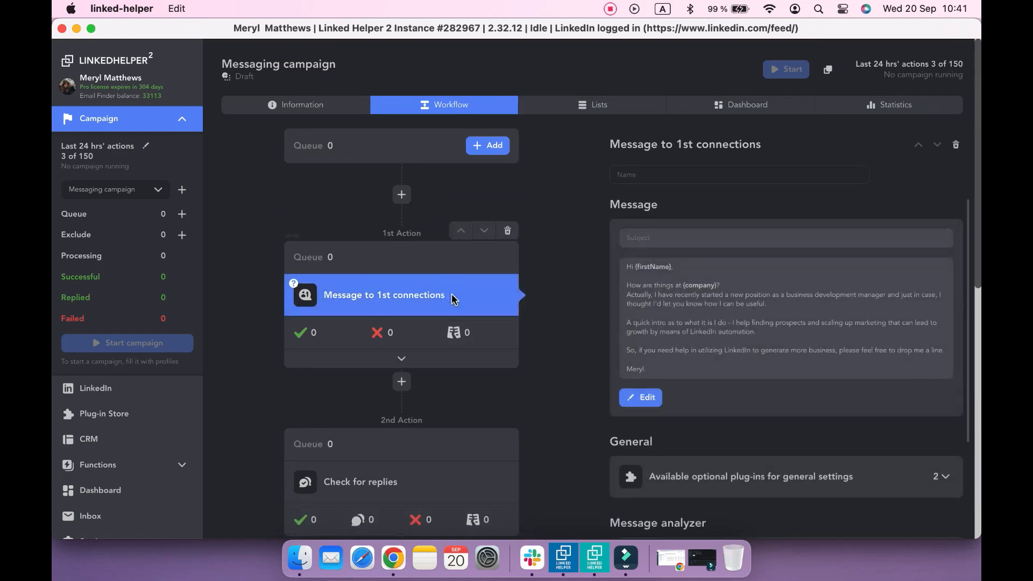
mouse_move(493, 302)
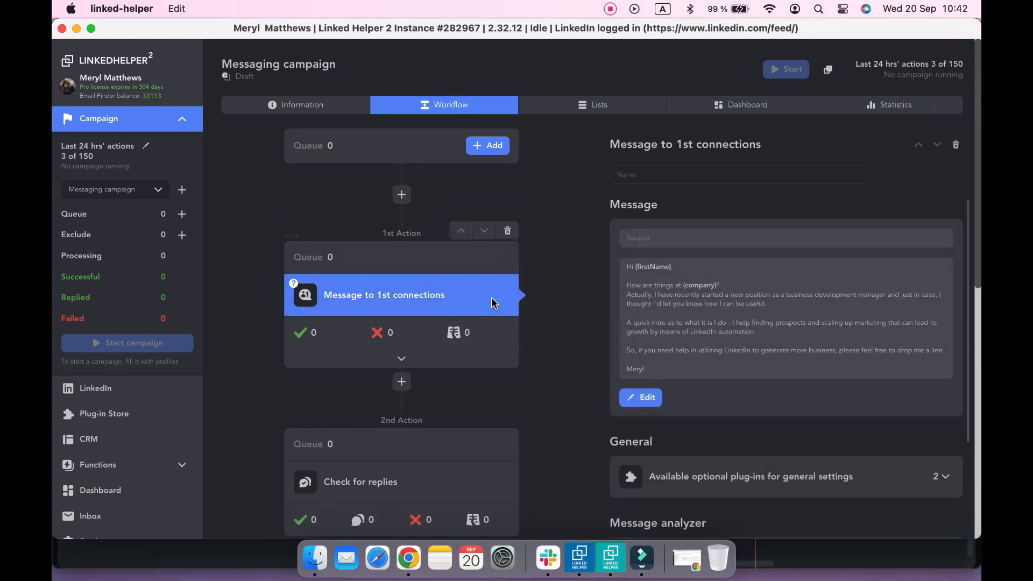
mouse_move(614, 331)
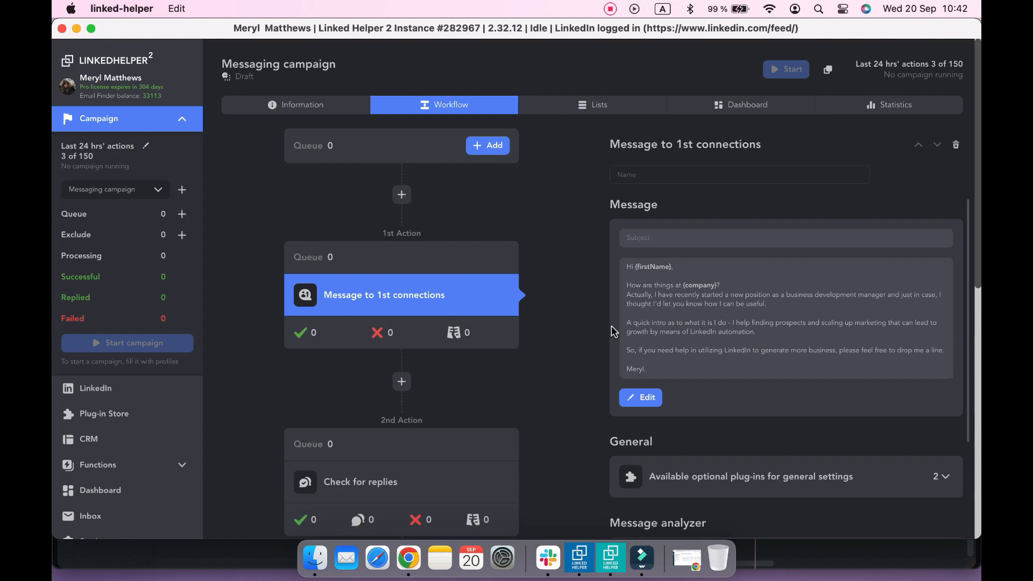
scroll("down", 3)
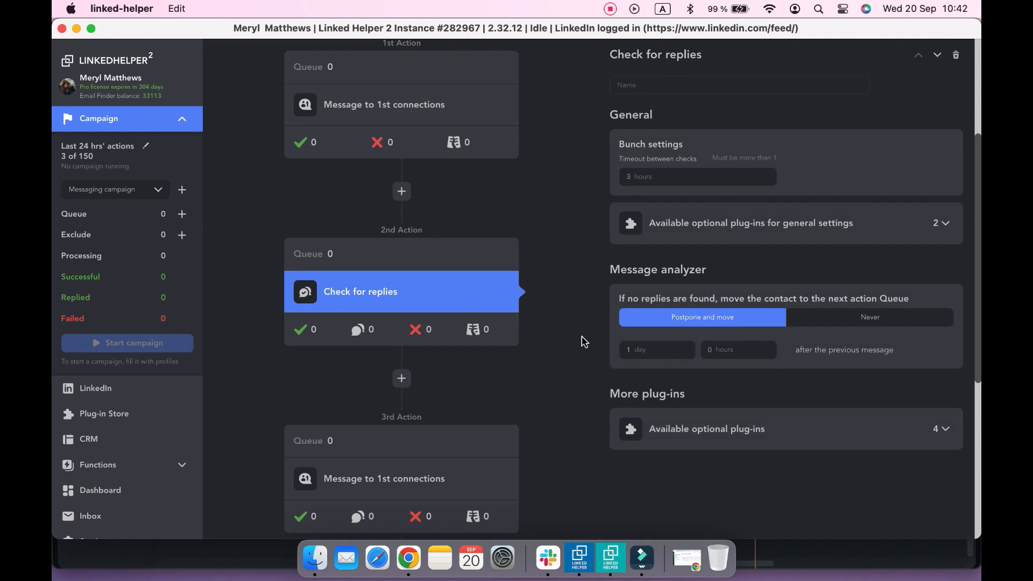
left_click(697, 176)
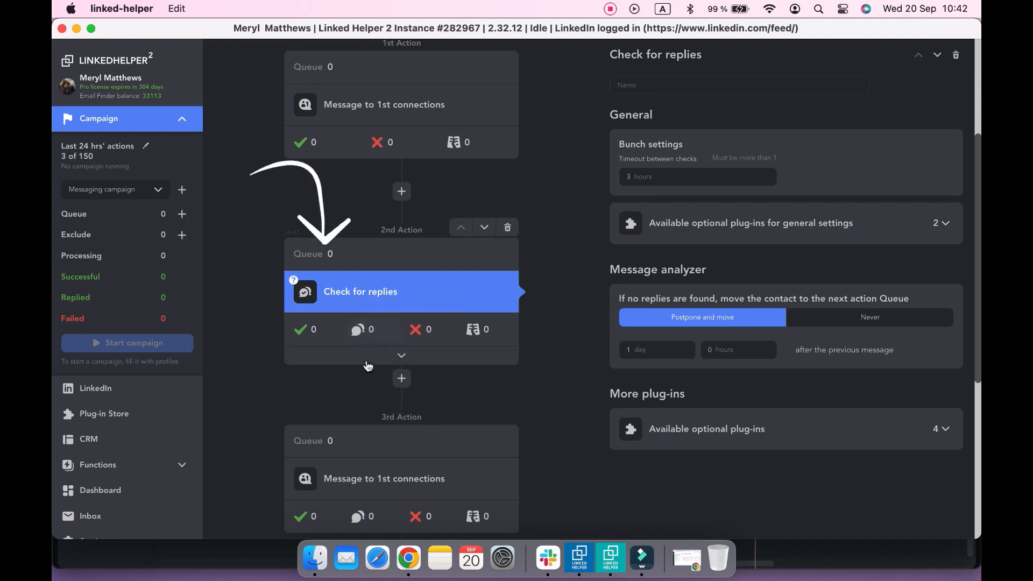
mouse_move(369, 372)
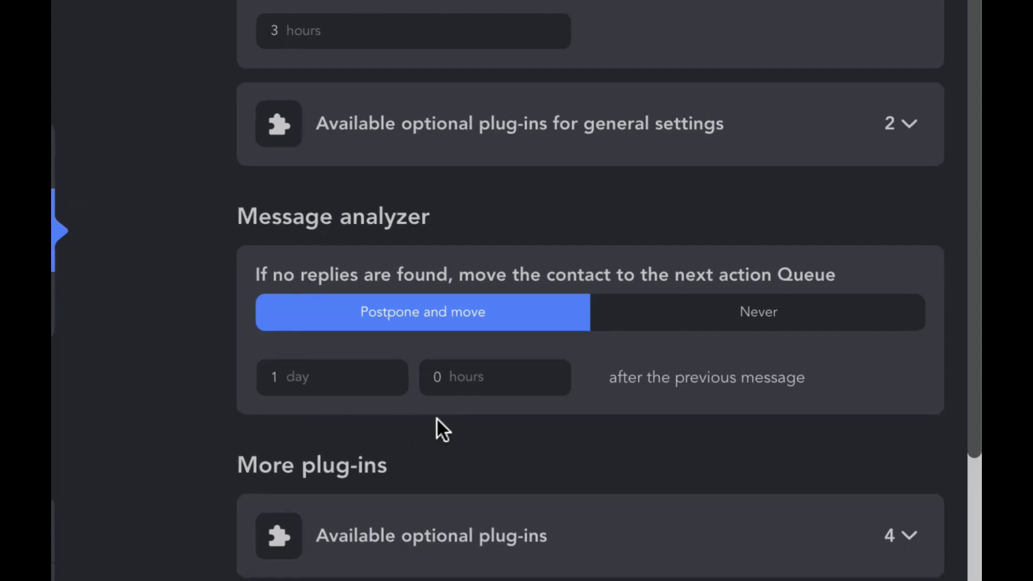
mouse_move(428, 438)
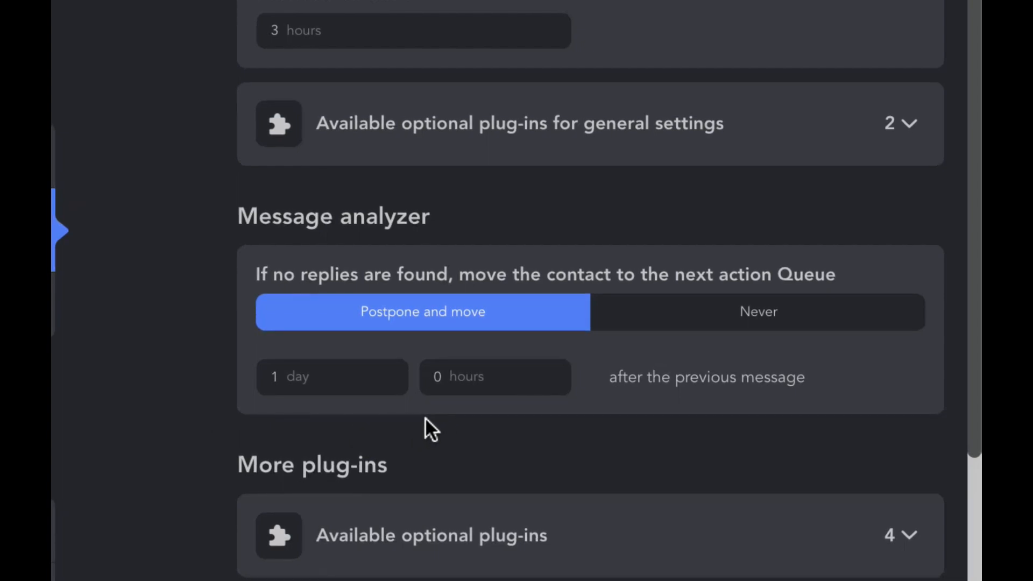
left_click(300, 377)
type("2")
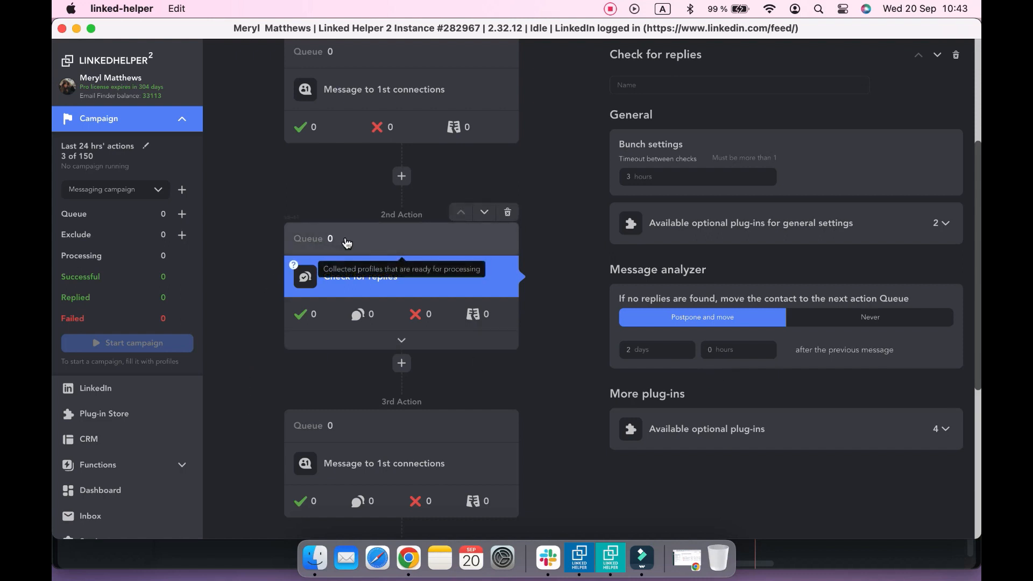
scroll("down", 3)
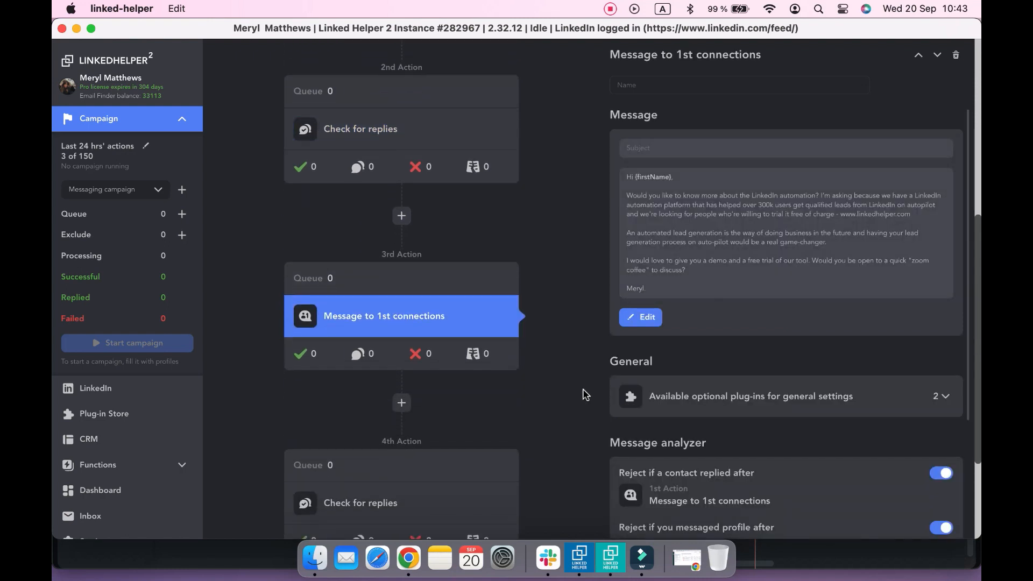
Step: Toggle the third action's Message analyzer reject switches off and back on
scroll("down", 3)
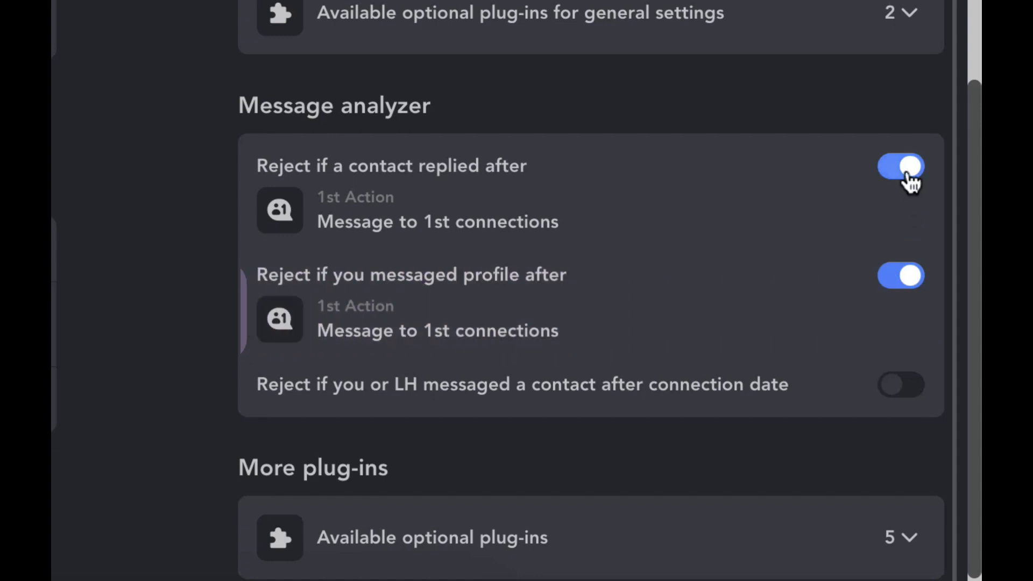
left_click(901, 168)
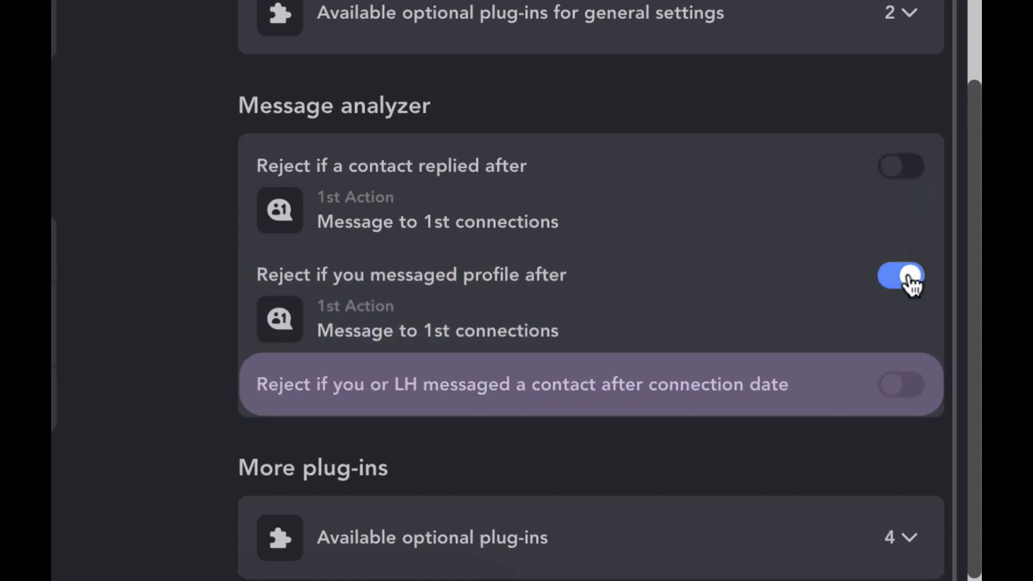
left_click(900, 278)
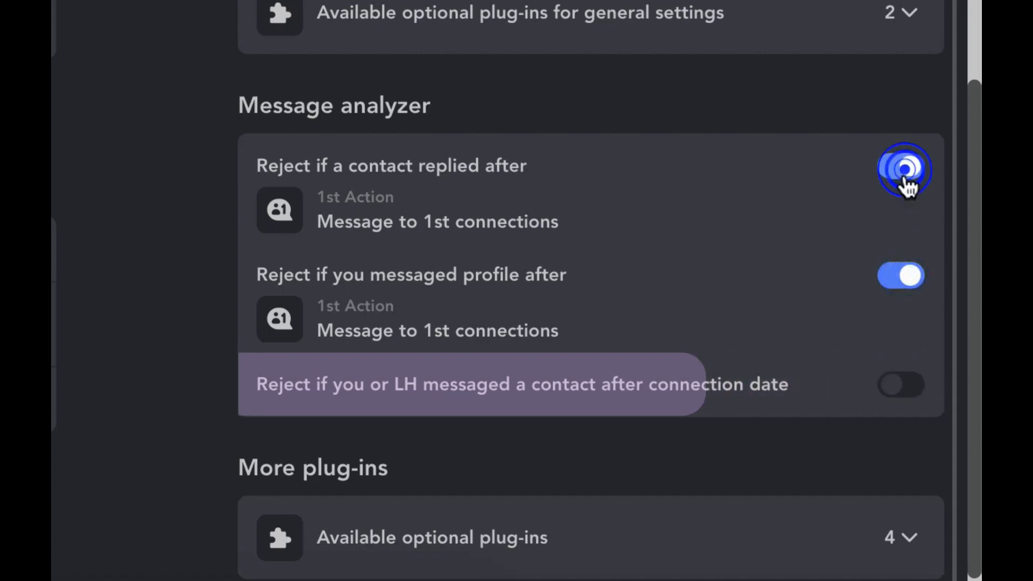
left_click(903, 169)
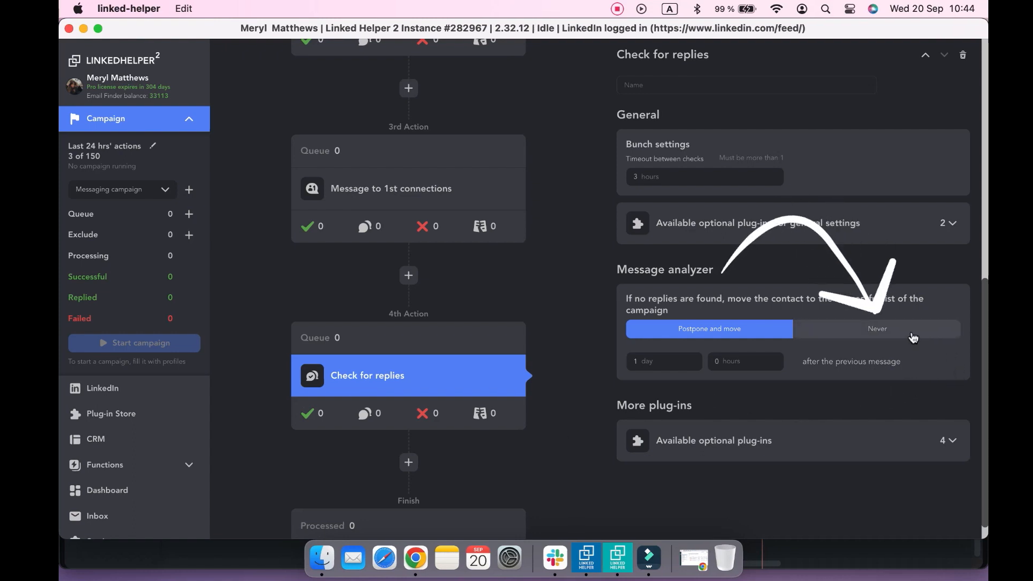
Step: Set the final reply check's no-reply handling to Never and start another new campaign
left_click(878, 329)
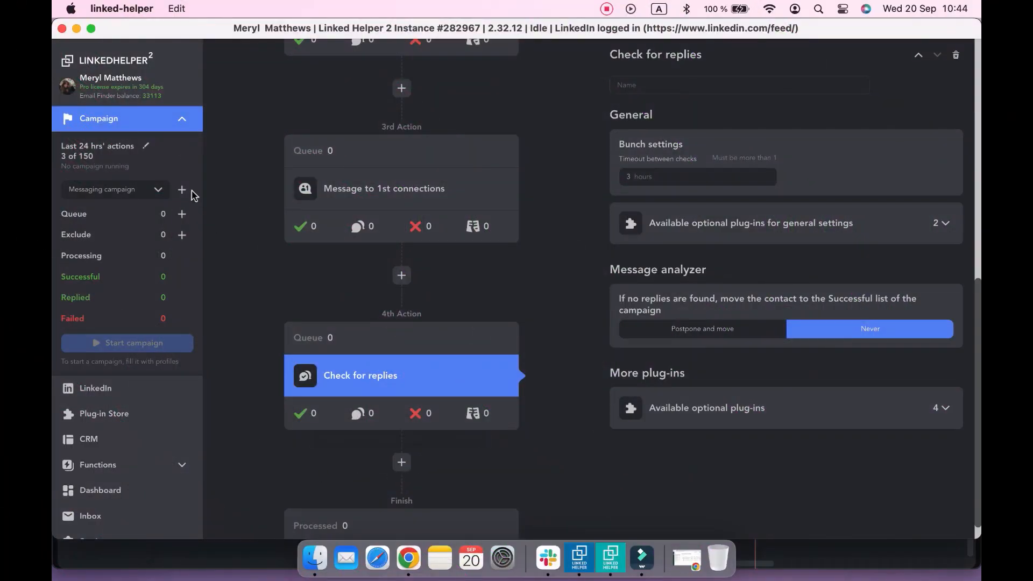
left_click(182, 189)
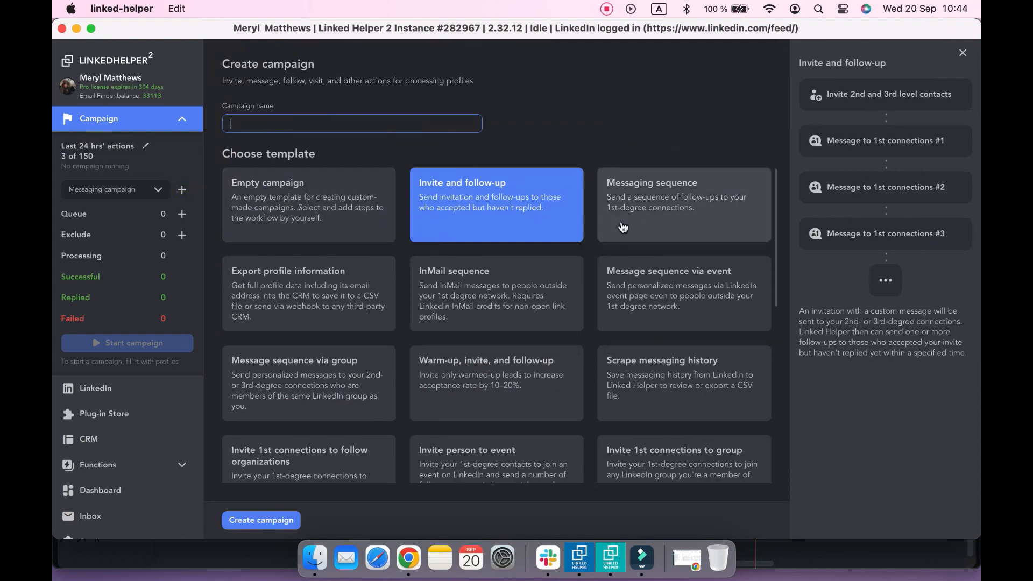
Step: Build a Messaging campaign from the messaging sequence template without the third follow-up message
left_click(684, 205)
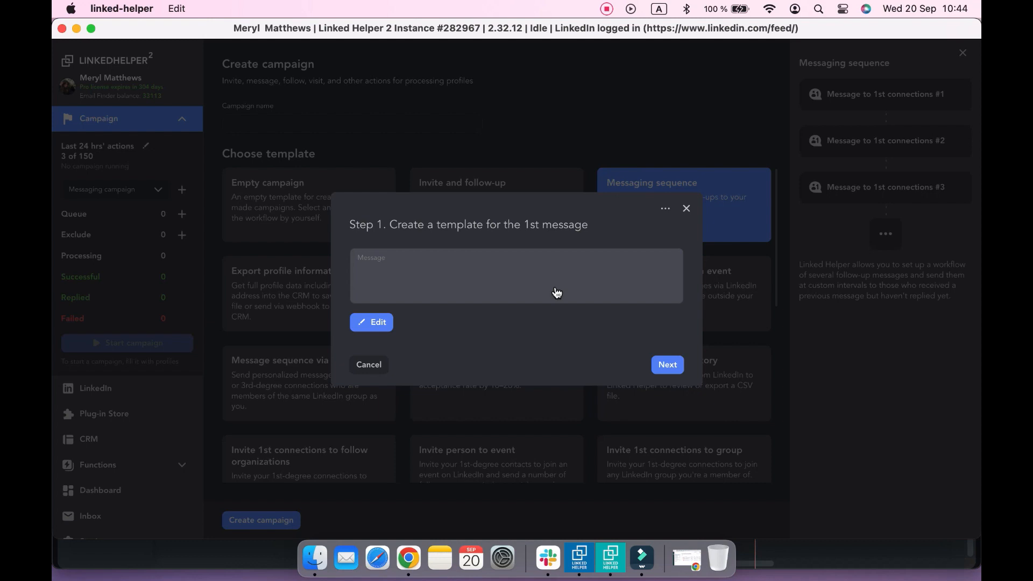
left_click(667, 364)
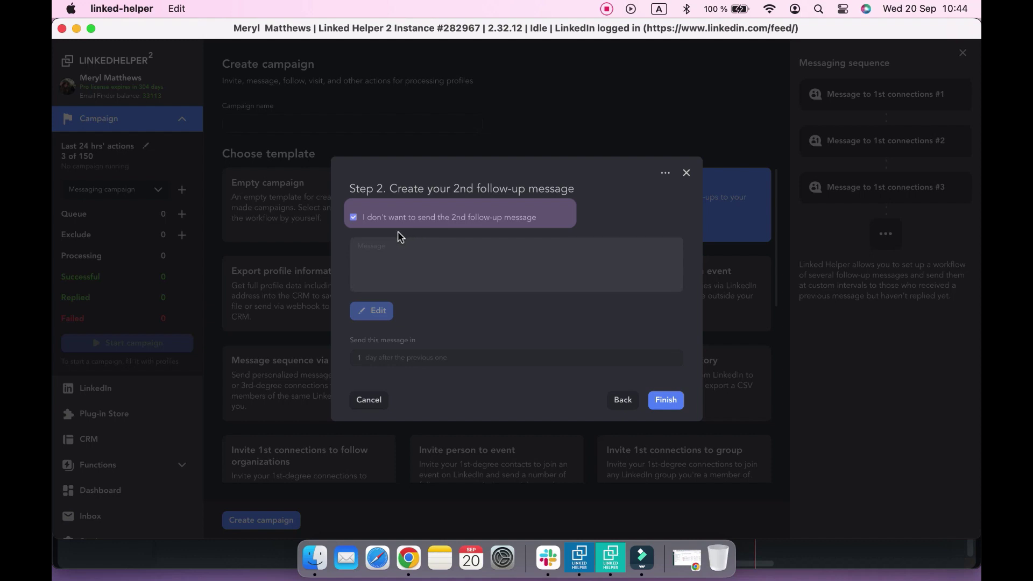
left_click(354, 217)
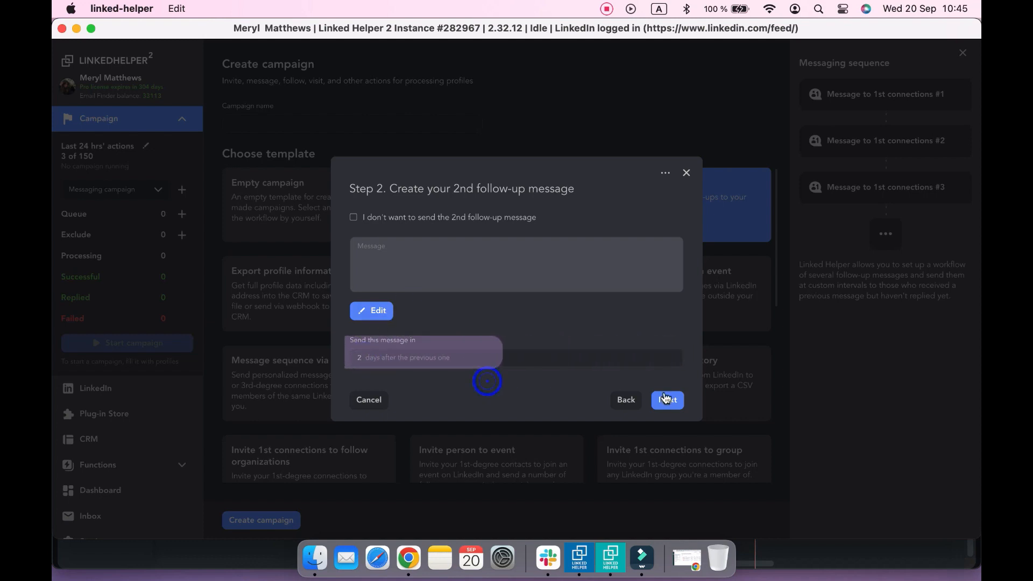
left_click(668, 400)
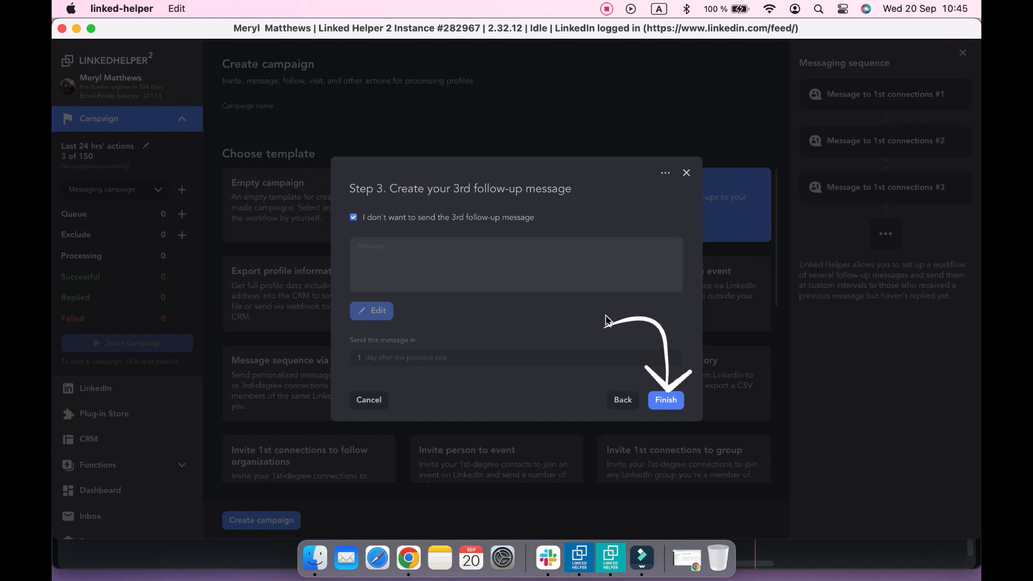
mouse_move(667, 415)
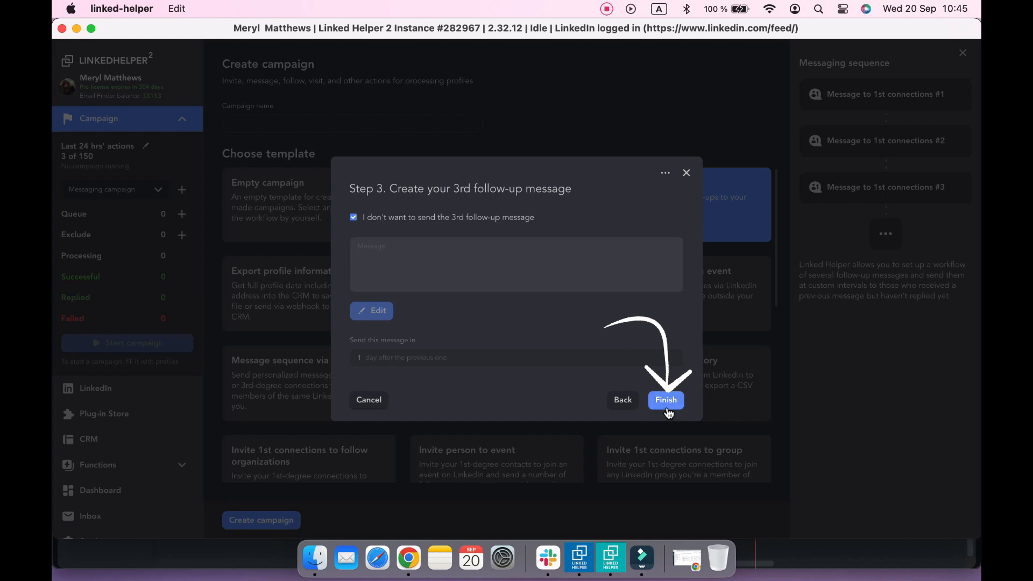
left_click(665, 400)
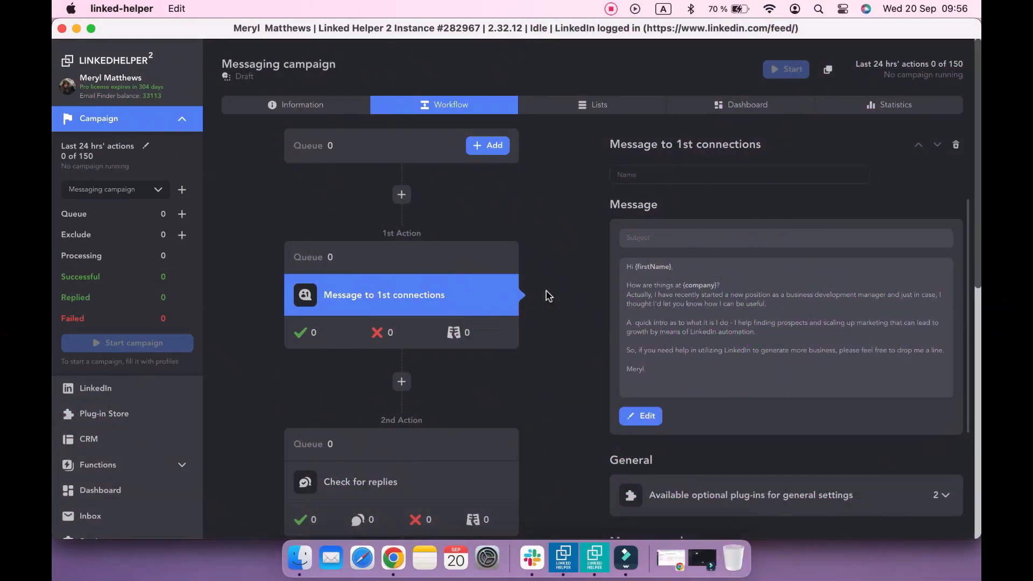
mouse_move(492, 152)
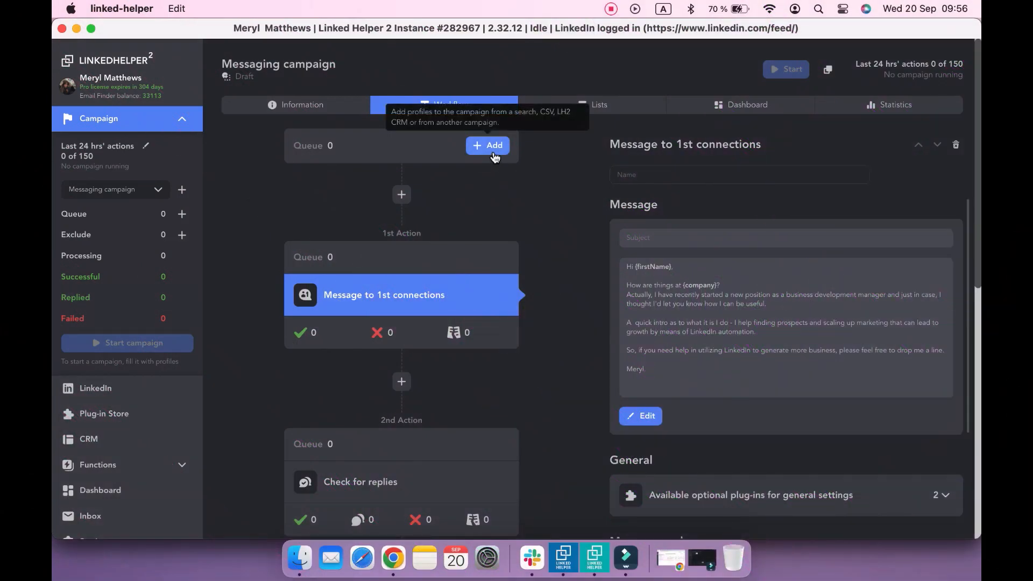
Step: Add profiles to the Queue using the LinkedIn My network page as the source
left_click(487, 145)
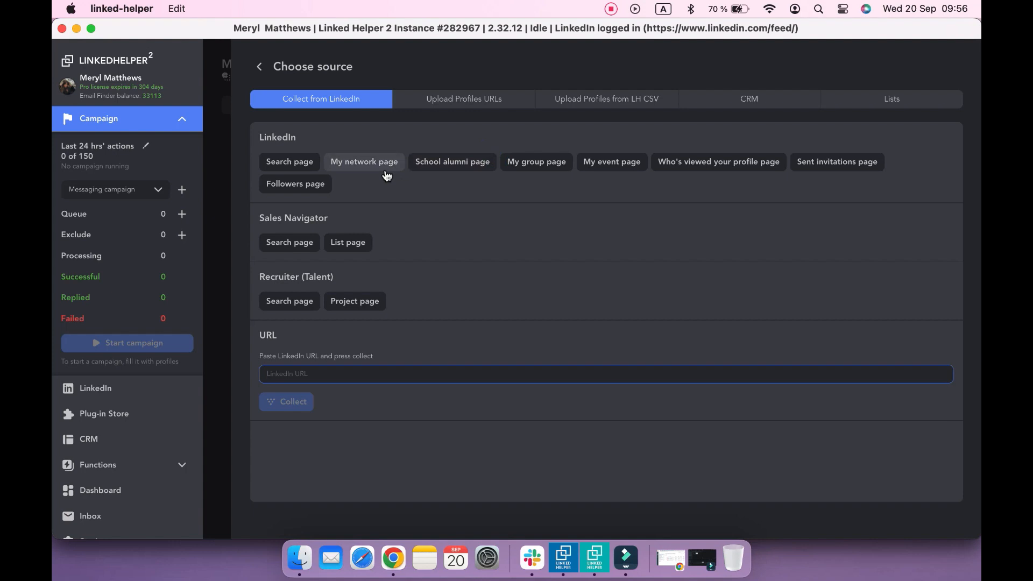
mouse_move(383, 174)
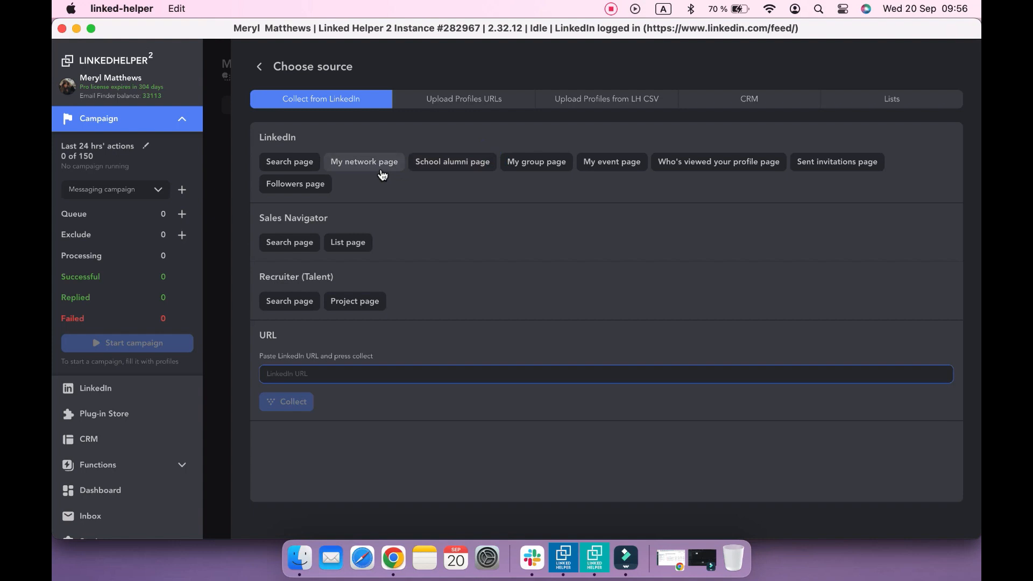
left_click(363, 162)
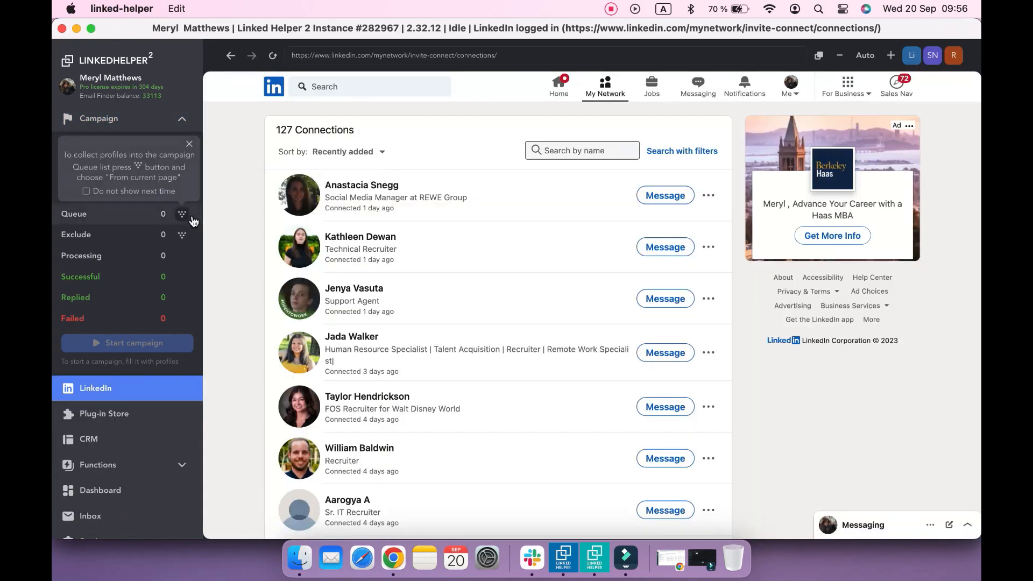
Step: Collect connections from the current page, stop at 80 profiles, and return to the campaign
left_click(182, 213)
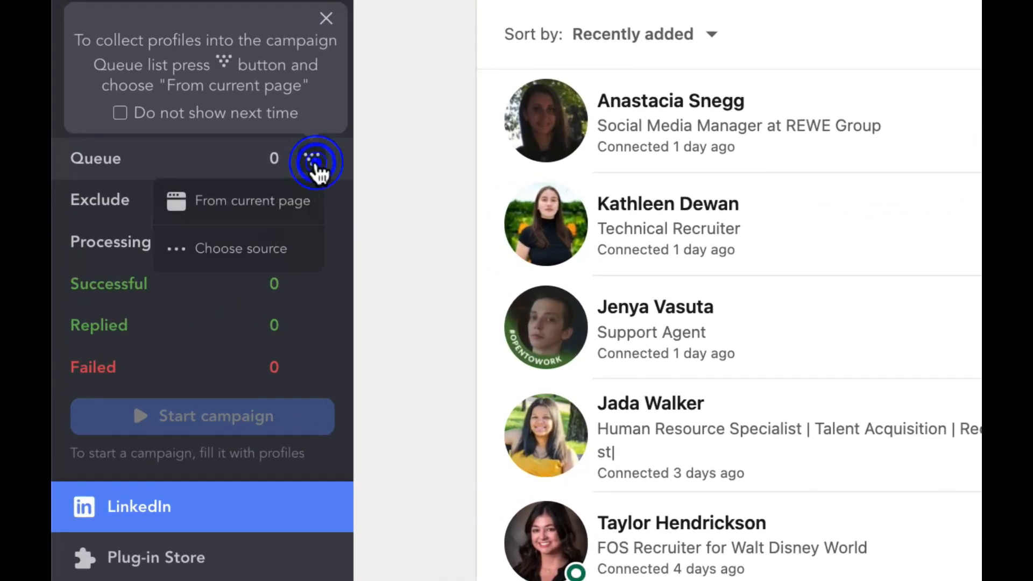
left_click(251, 200)
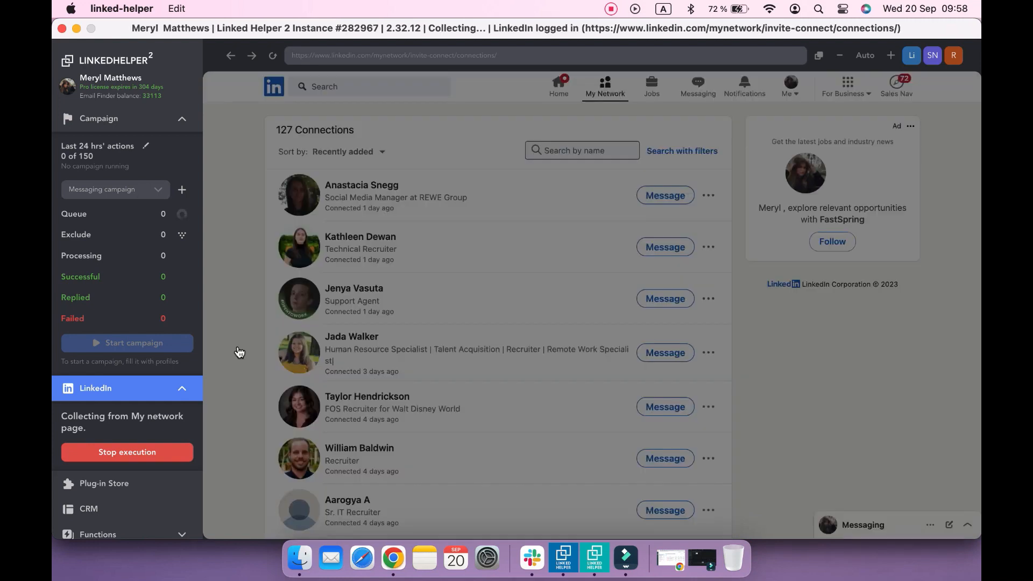
scroll("down", 3)
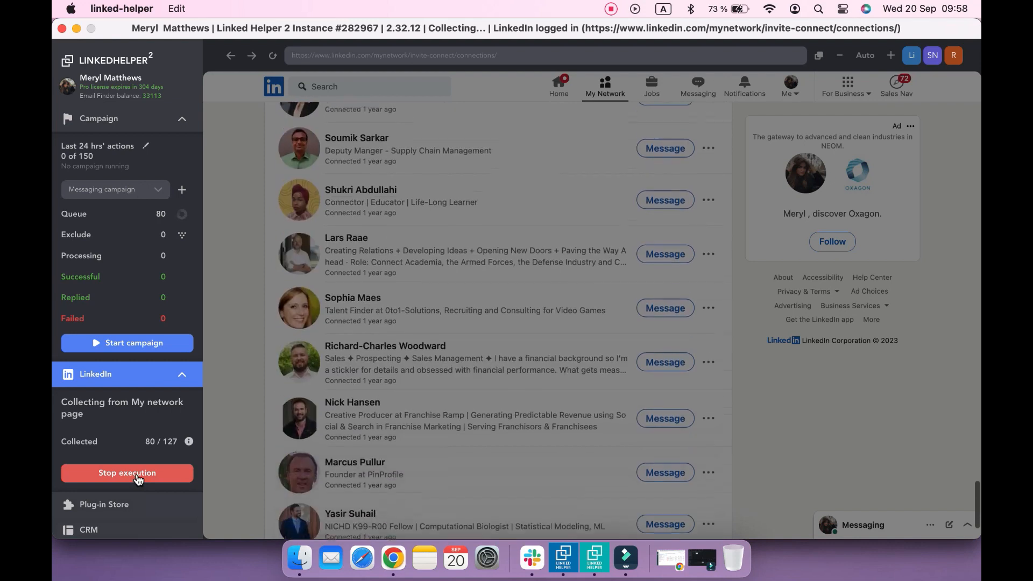
left_click(127, 473)
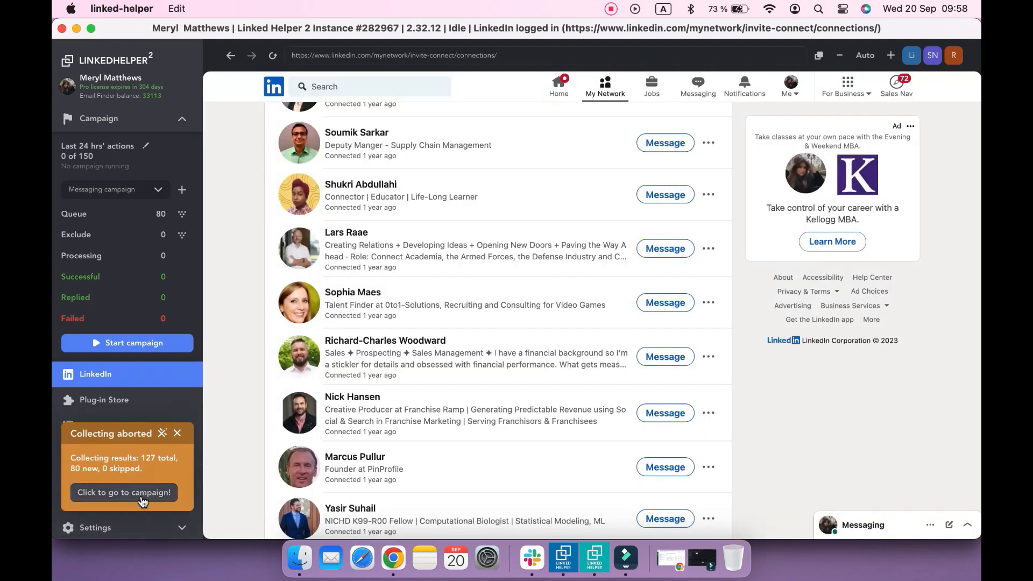
left_click(124, 492)
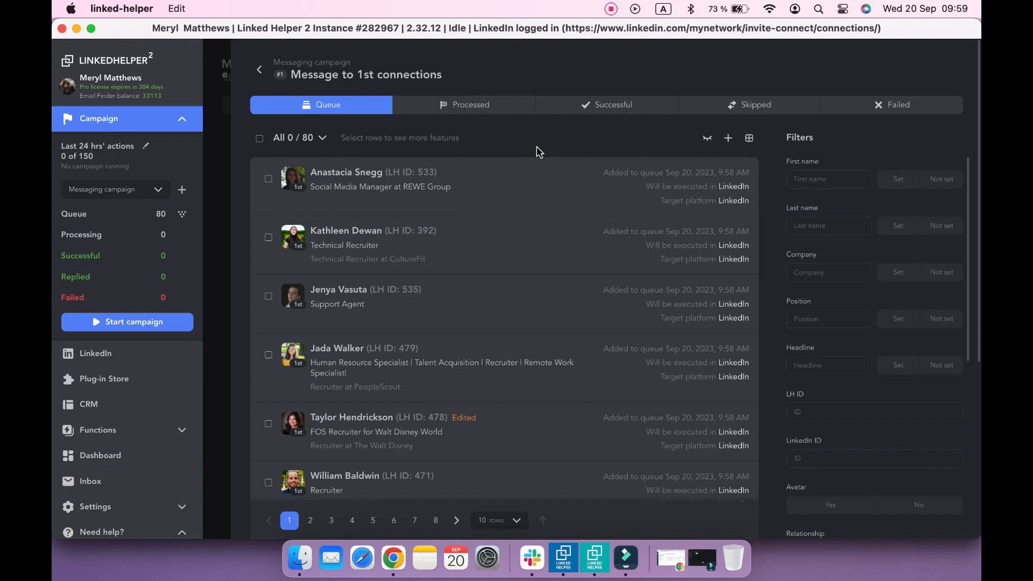
mouse_move(138, 386)
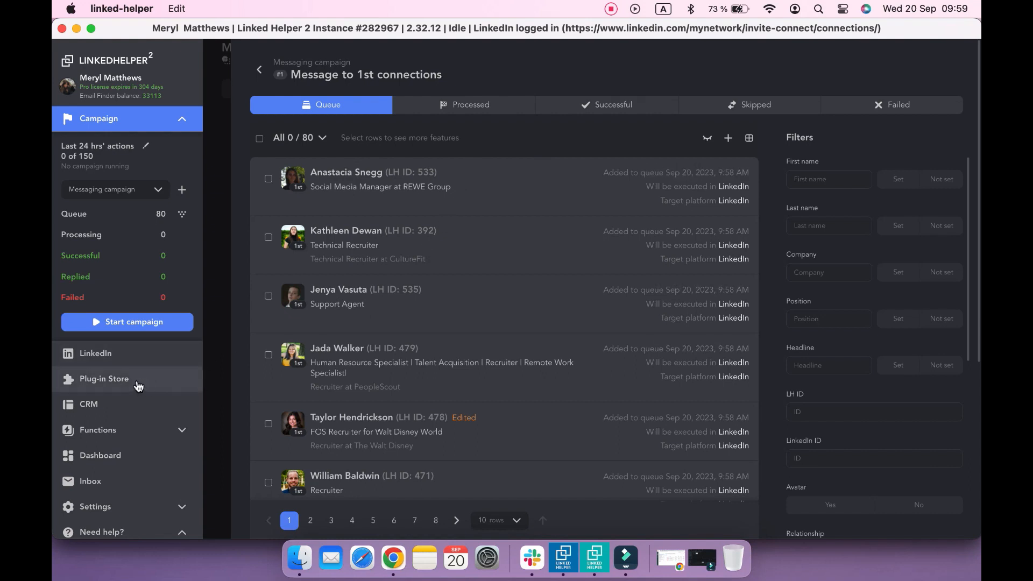
Step: Install the Exclude list plug-in from the Plug-in Store's Campaigns category
left_click(104, 378)
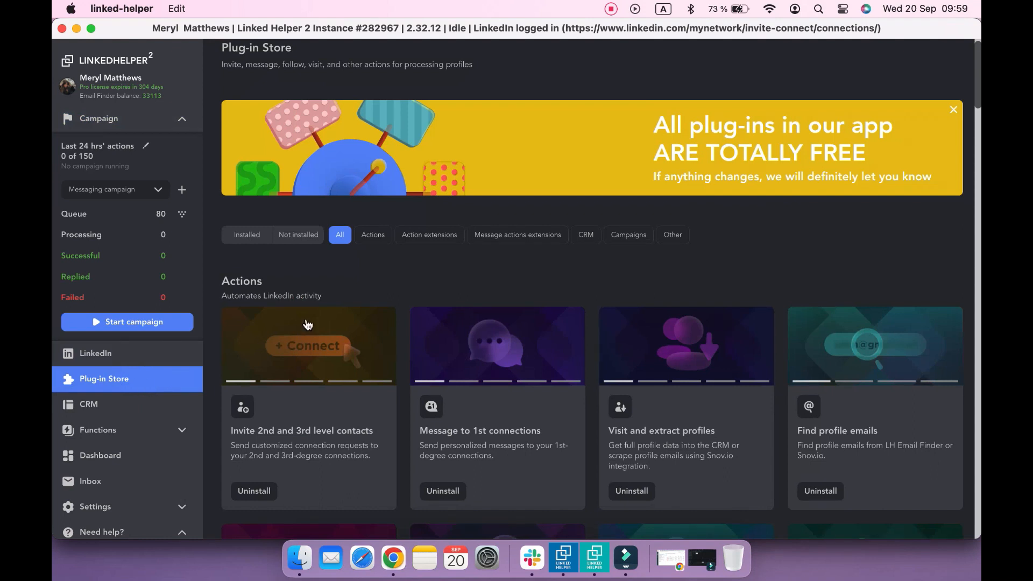
left_click(628, 235)
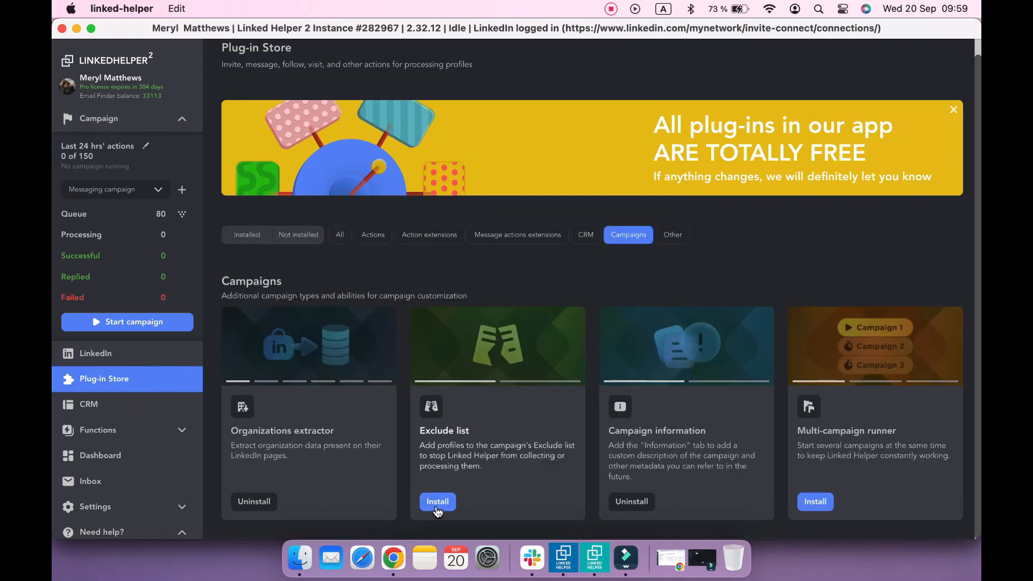
left_click(437, 502)
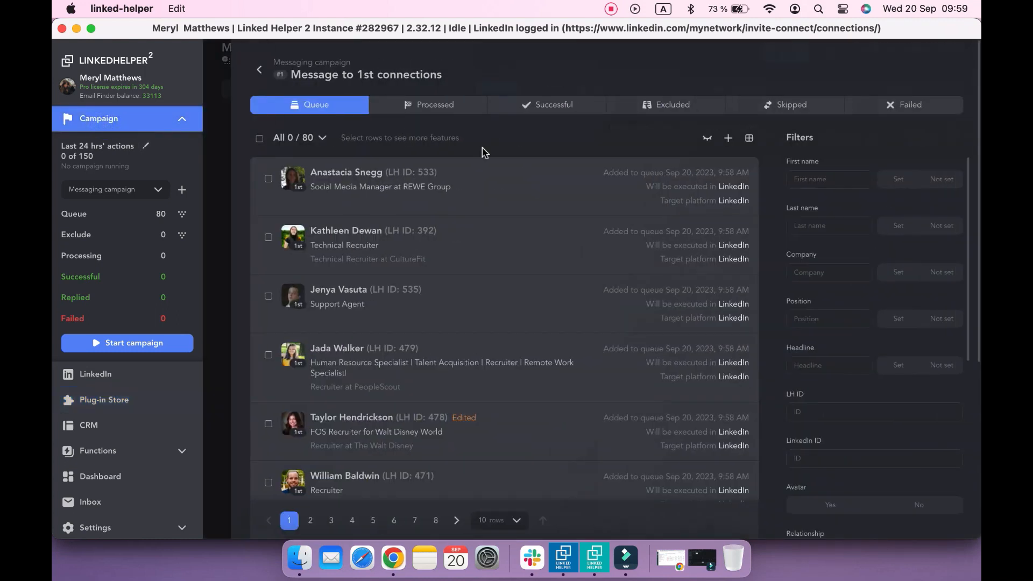
mouse_move(270, 243)
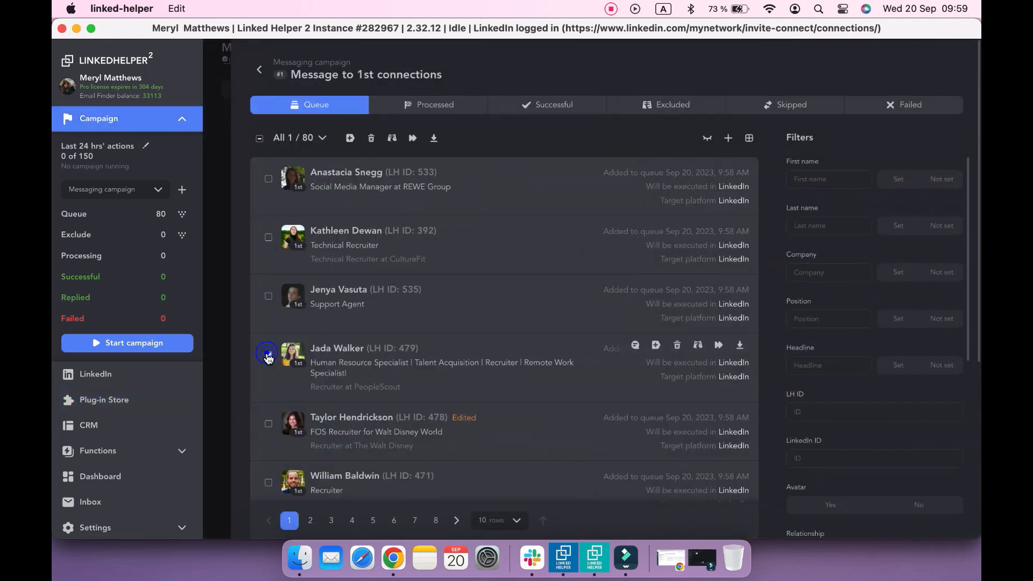
left_click(268, 354)
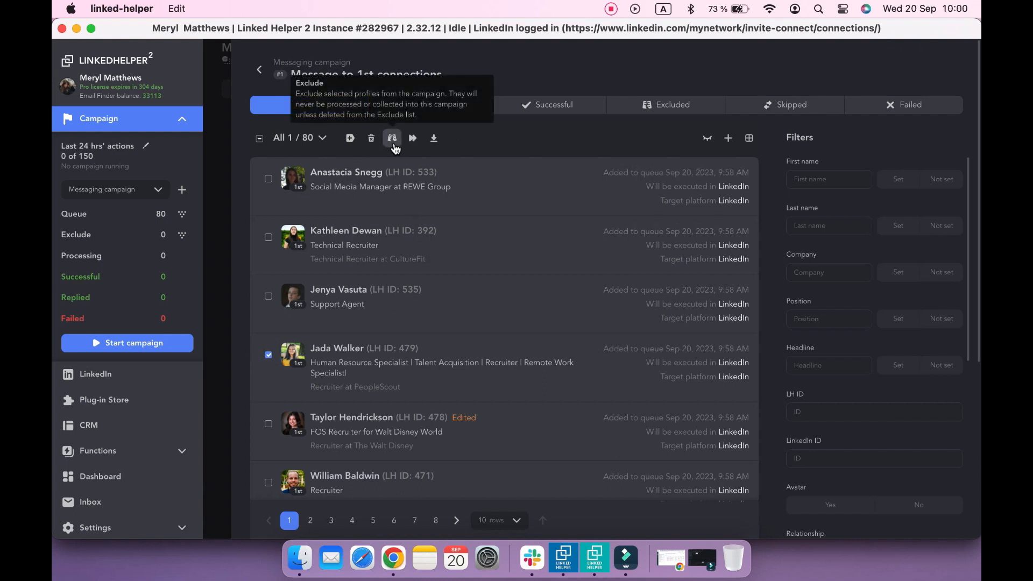
left_click(391, 138)
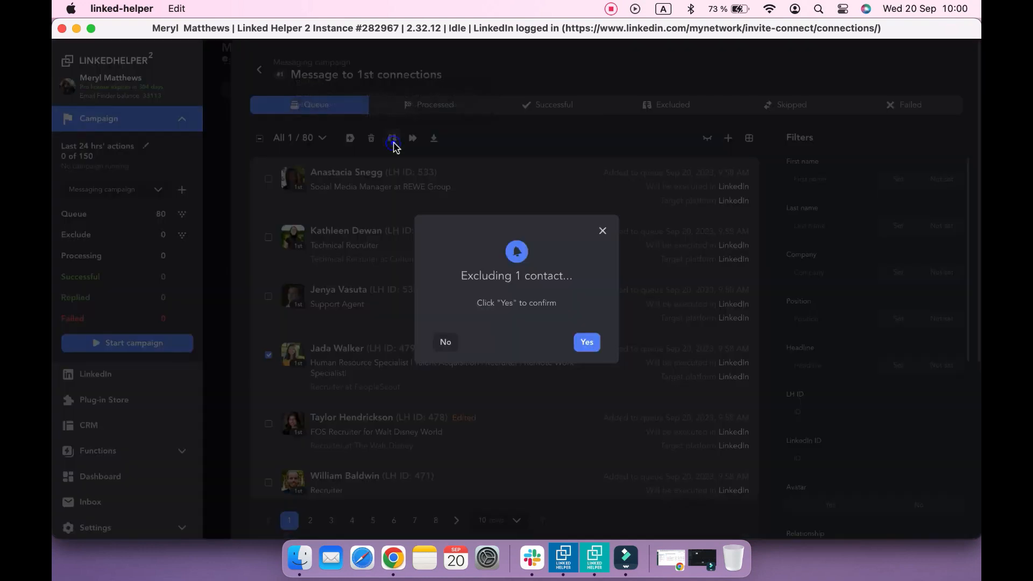
left_click(586, 342)
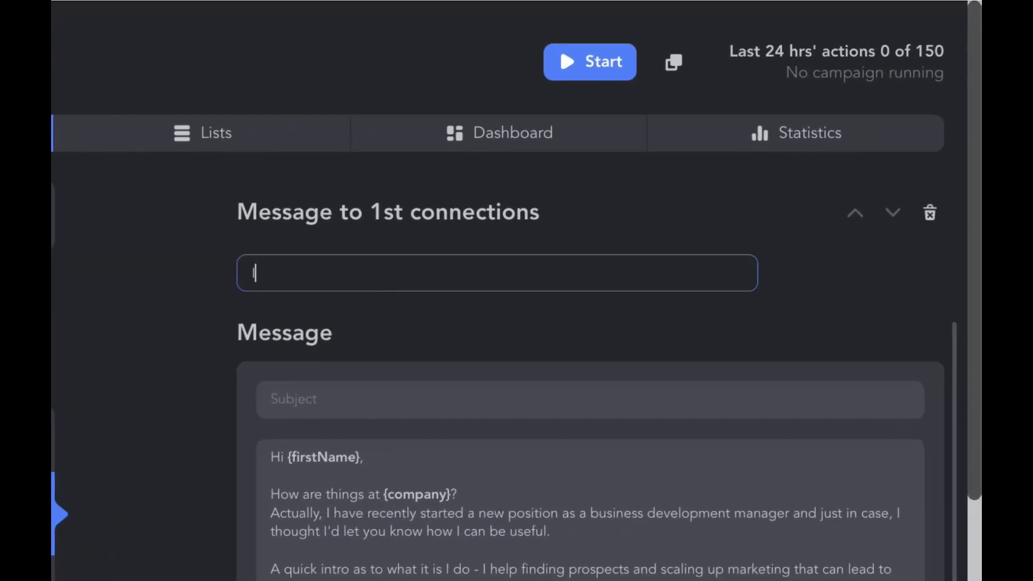
Step: Name the first action 'Initial message - offering help in BDM' and view the third action
type("Initial message - offering help in BDM")
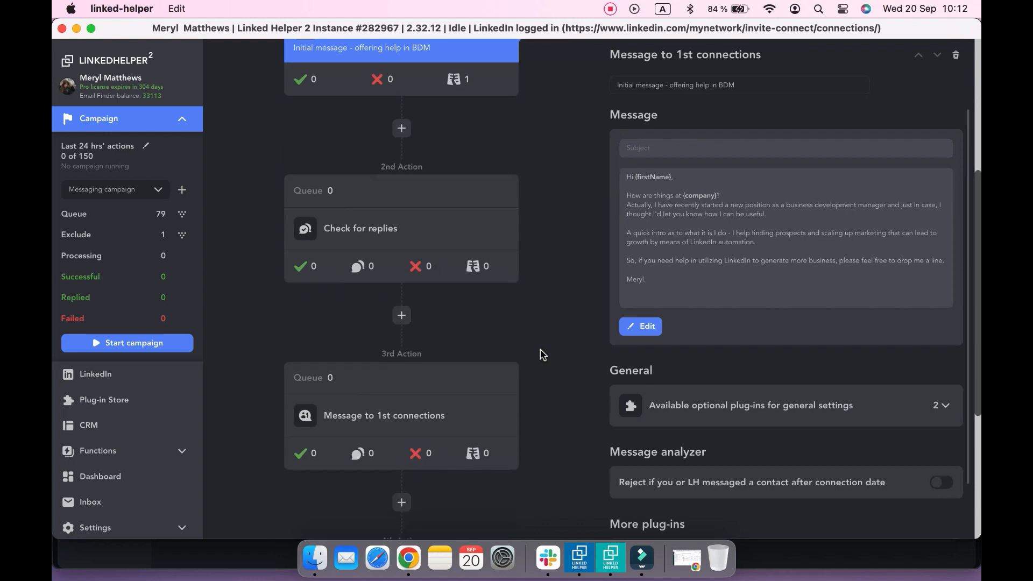
left_click(384, 415)
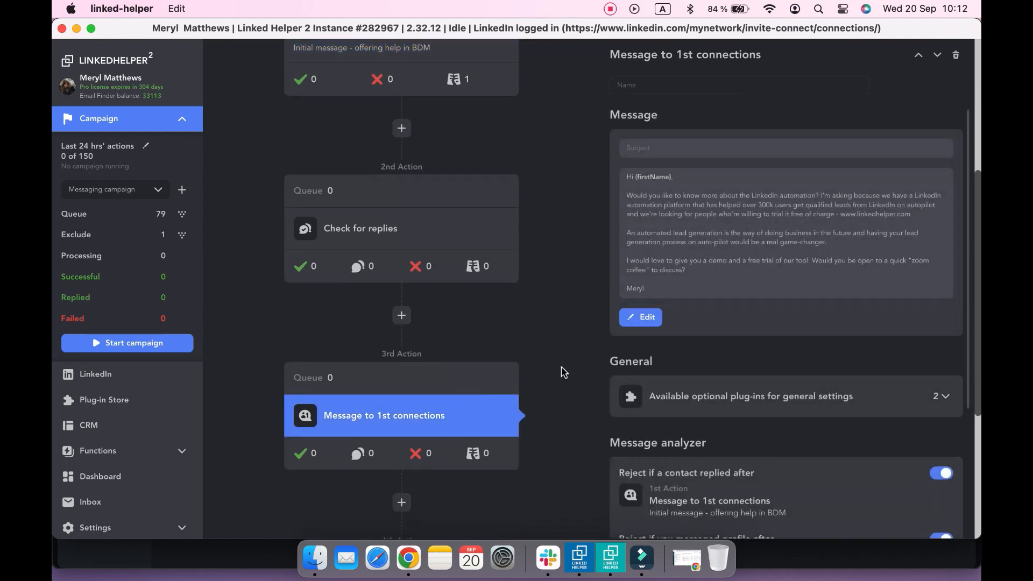
type("Suc")
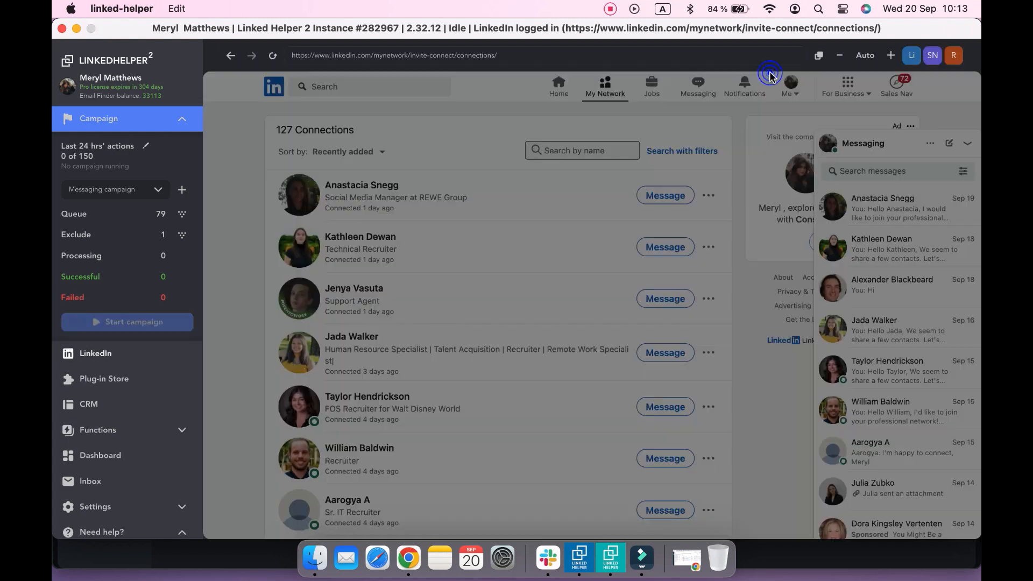
left_click(127, 321)
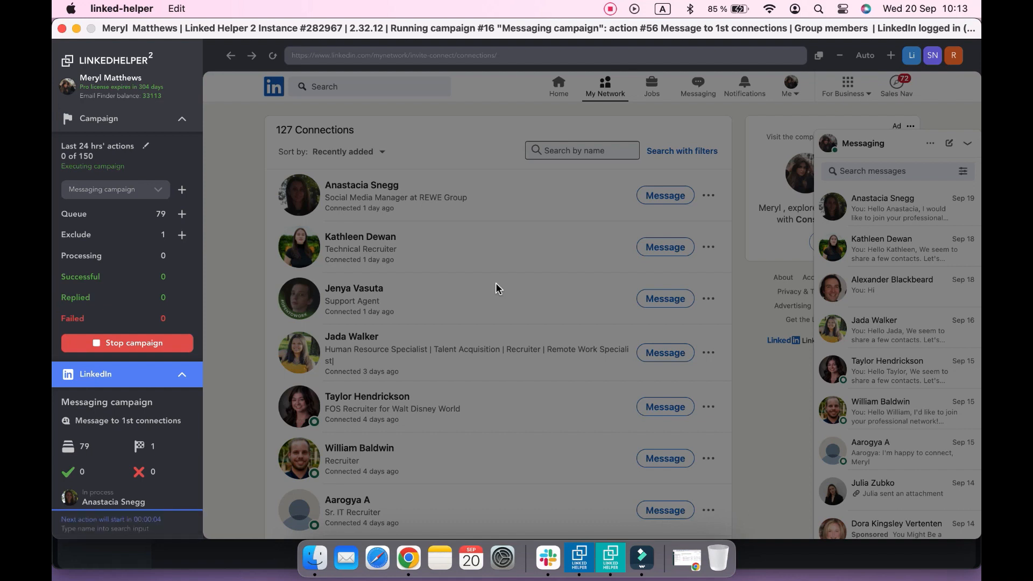
type("Anastacia Snegg")
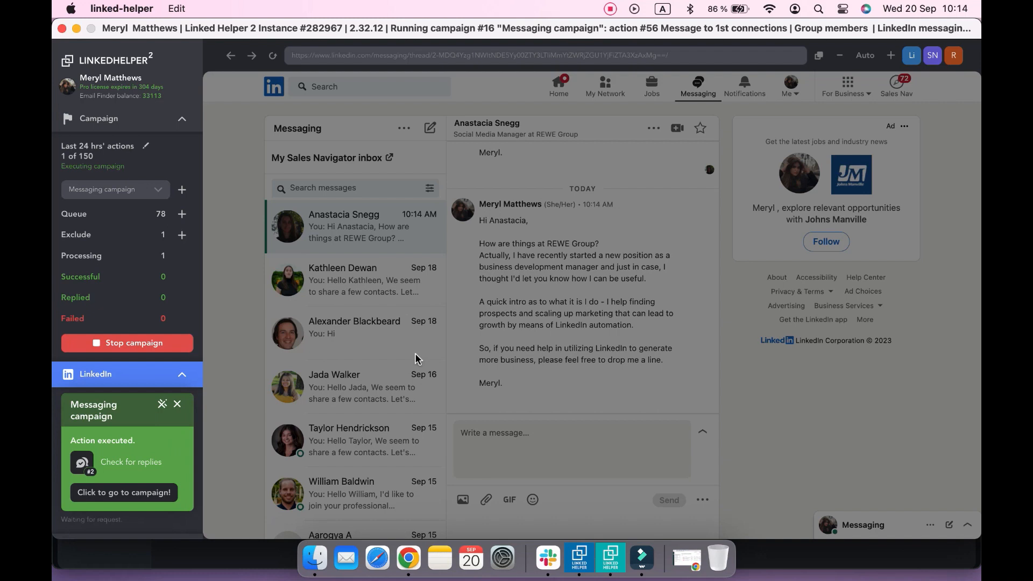
left_click(123, 492)
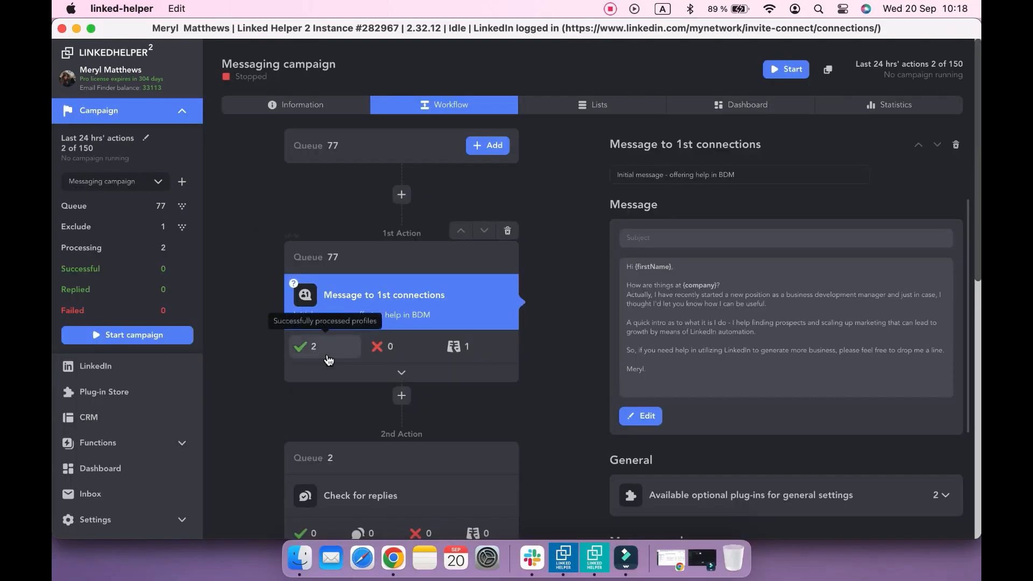
Step: Return to the workflow and show the Check for replies action's settings
left_click(325, 347)
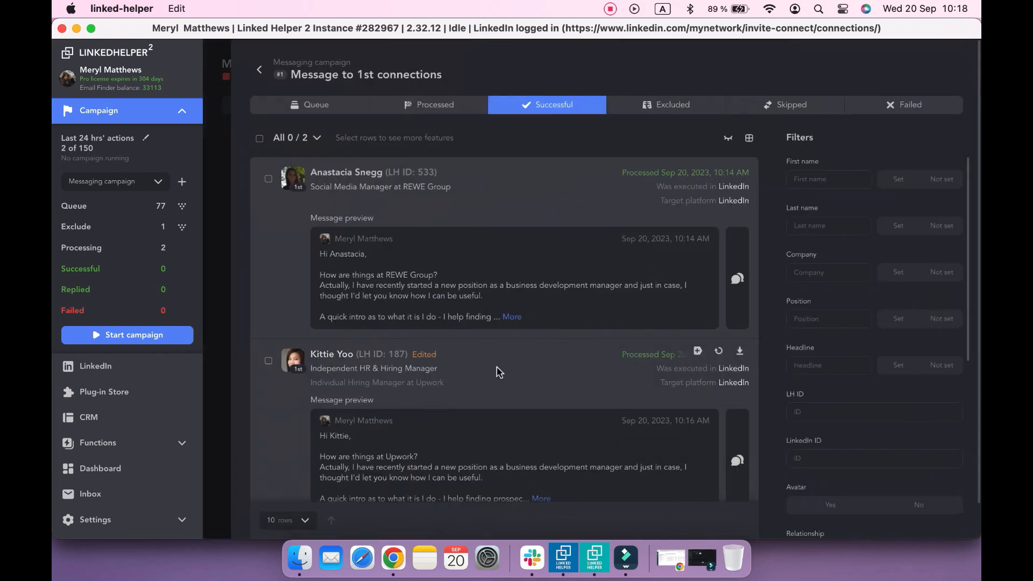
scroll("down", 3)
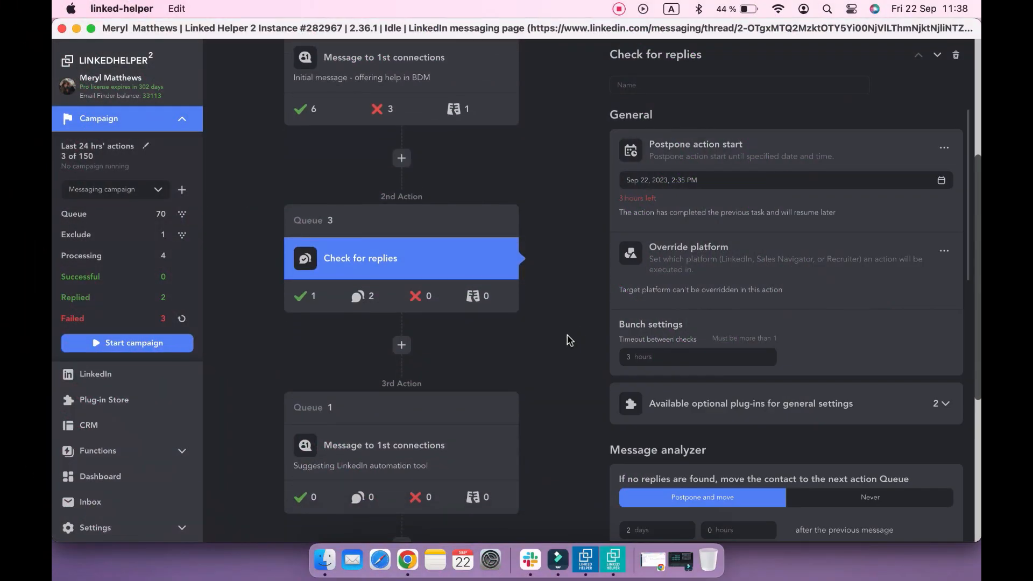
mouse_move(560, 349)
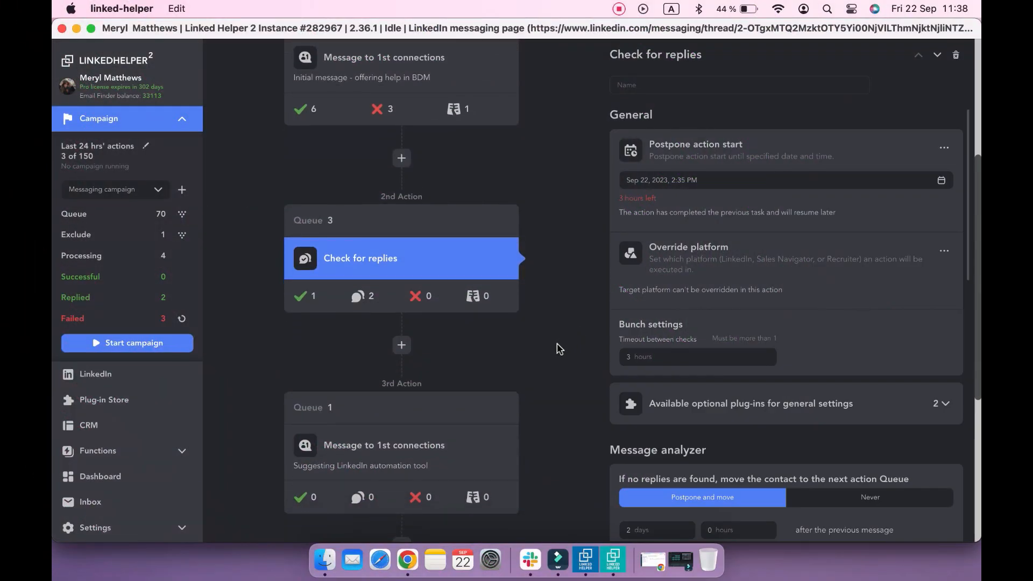
mouse_move(554, 352)
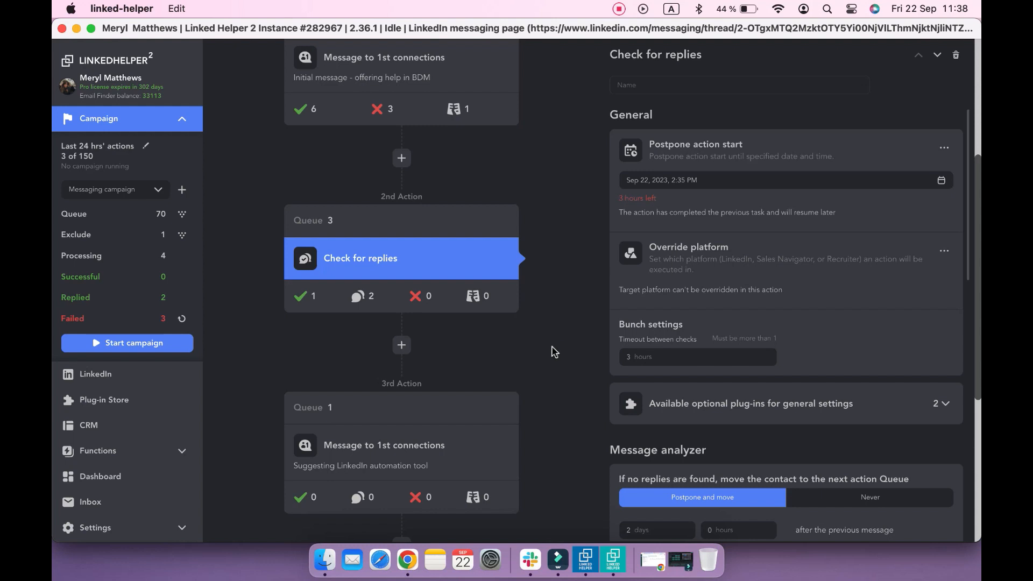
mouse_move(534, 363)
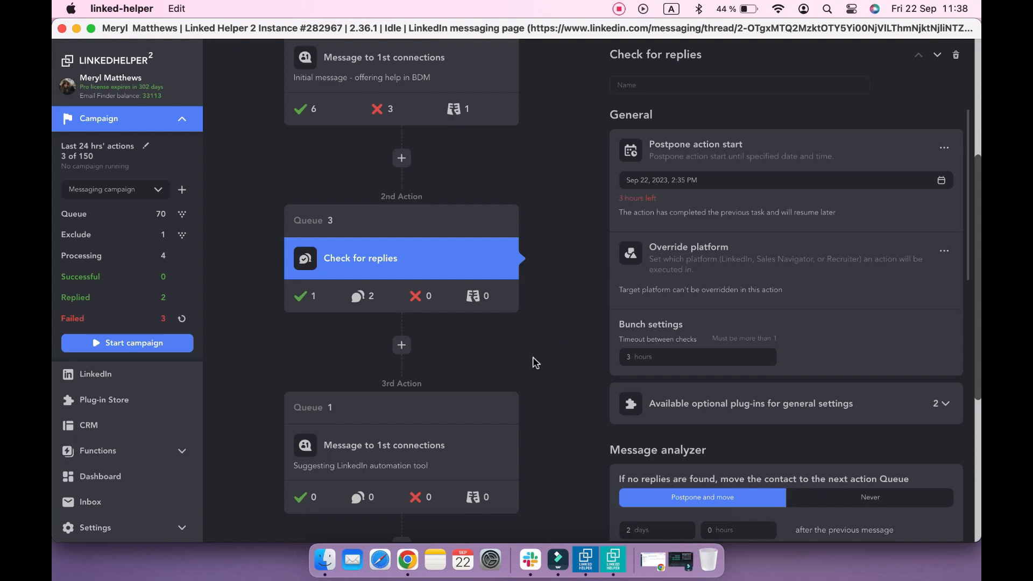
mouse_move(238, 261)
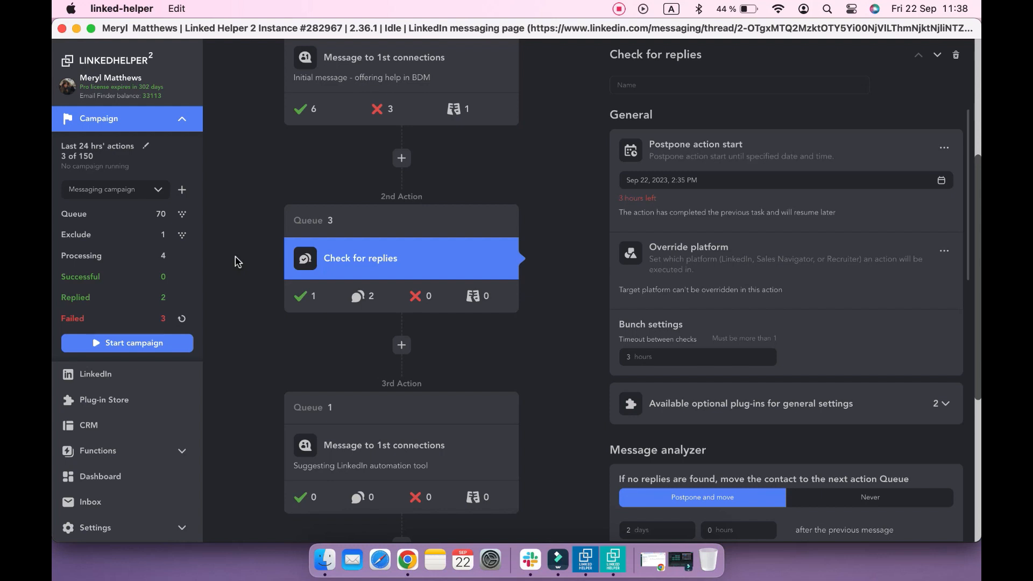
Step: Review the Check for replies Queue and Successful lists, then restart the campaign
left_click(360, 258)
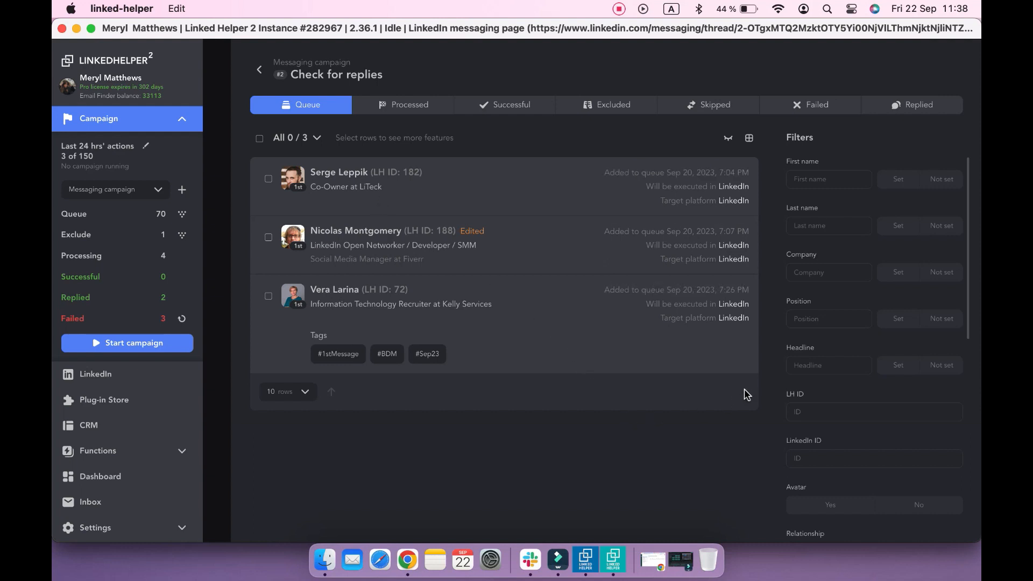
mouse_move(351, 395)
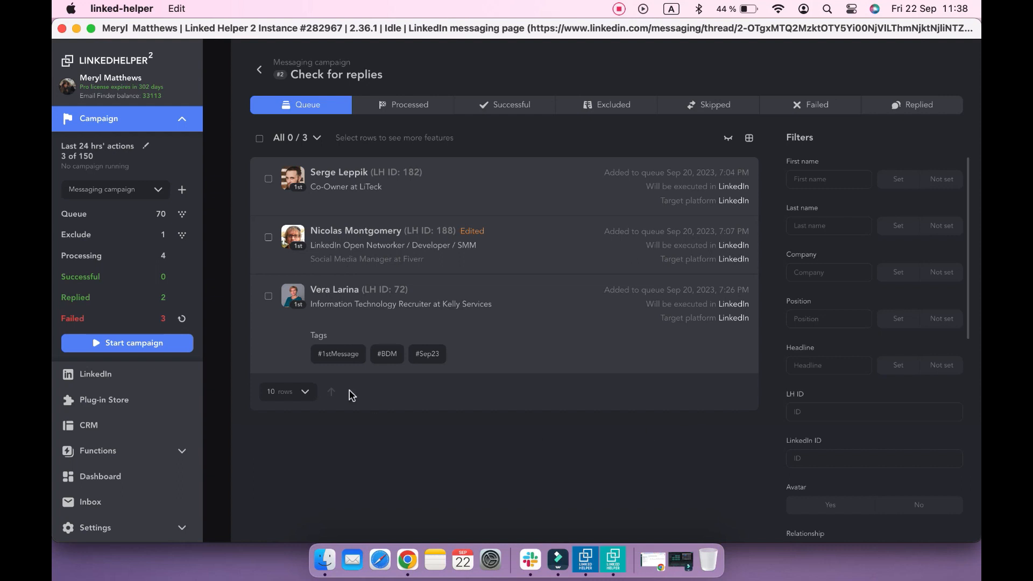
left_click(255, 70)
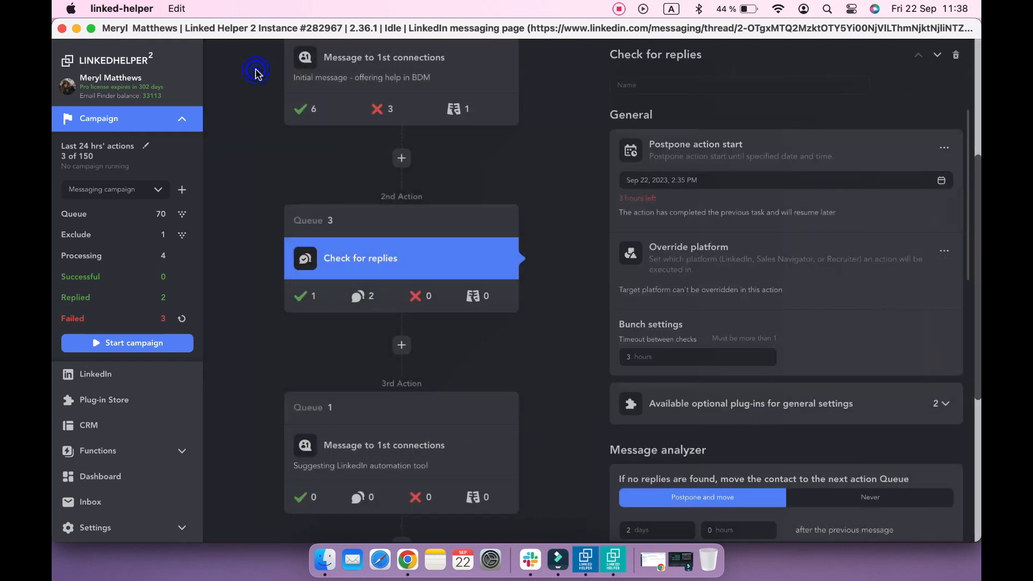
scroll("down", 3)
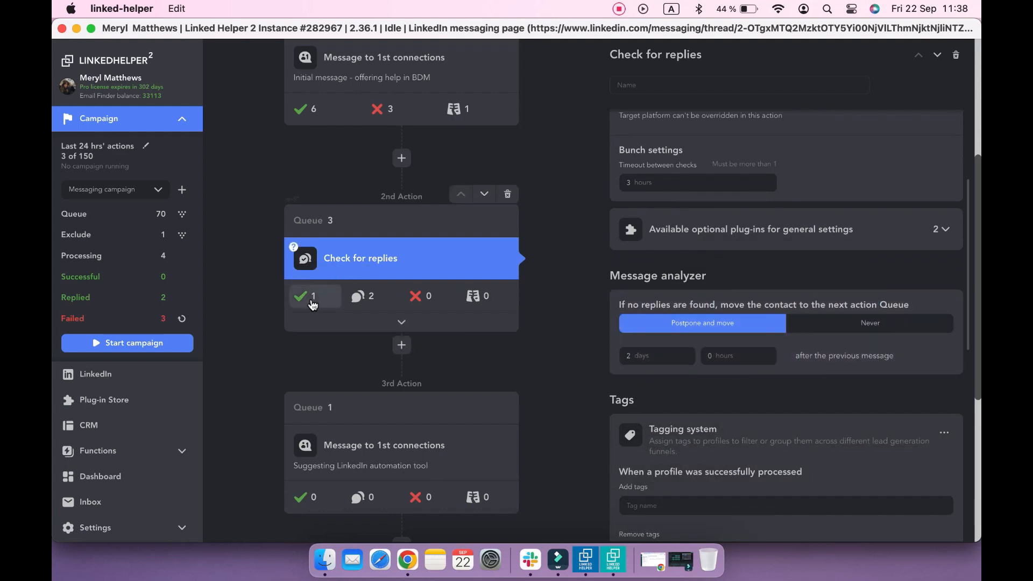
left_click(314, 296)
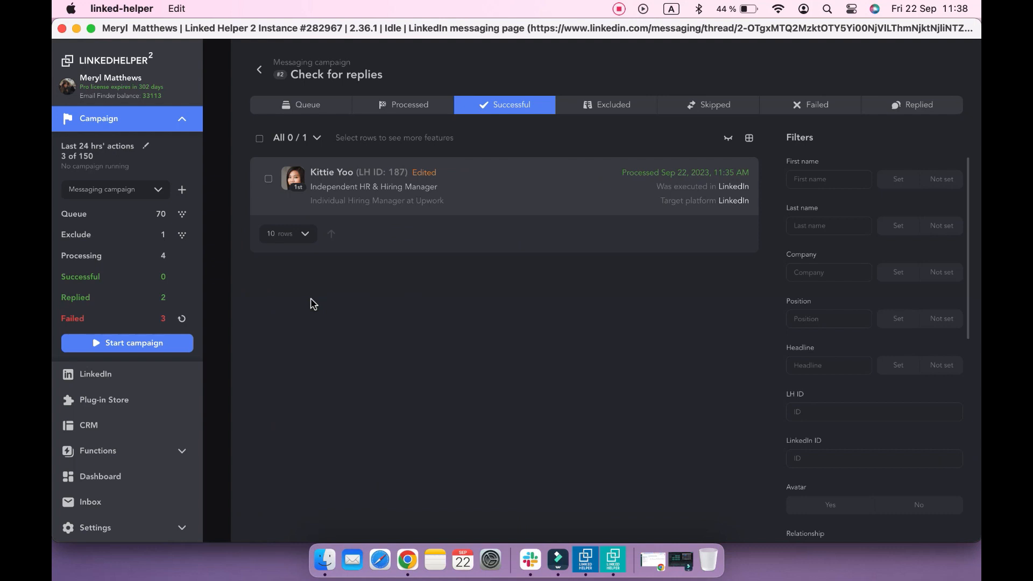
left_click(127, 343)
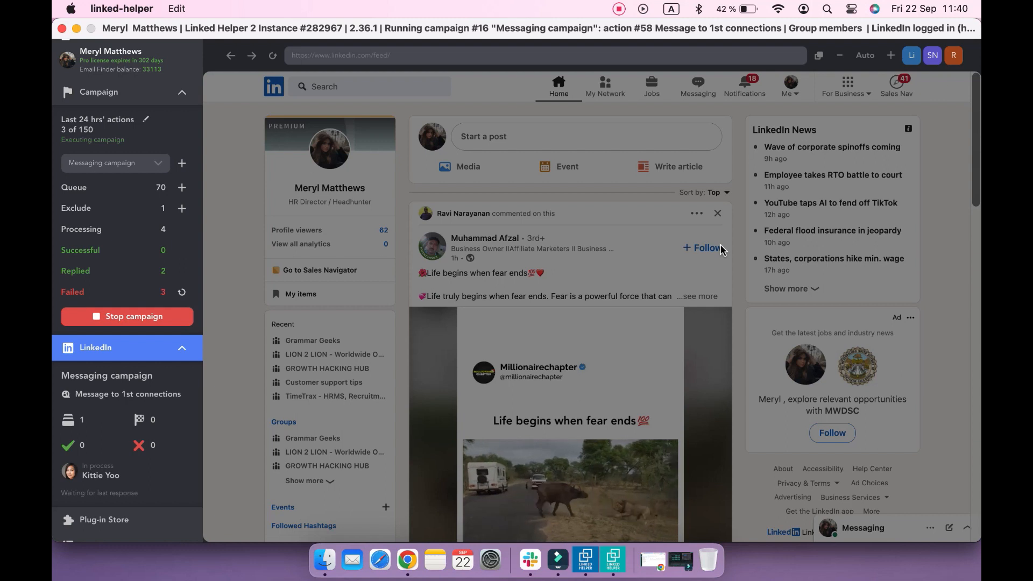
left_click(605, 85)
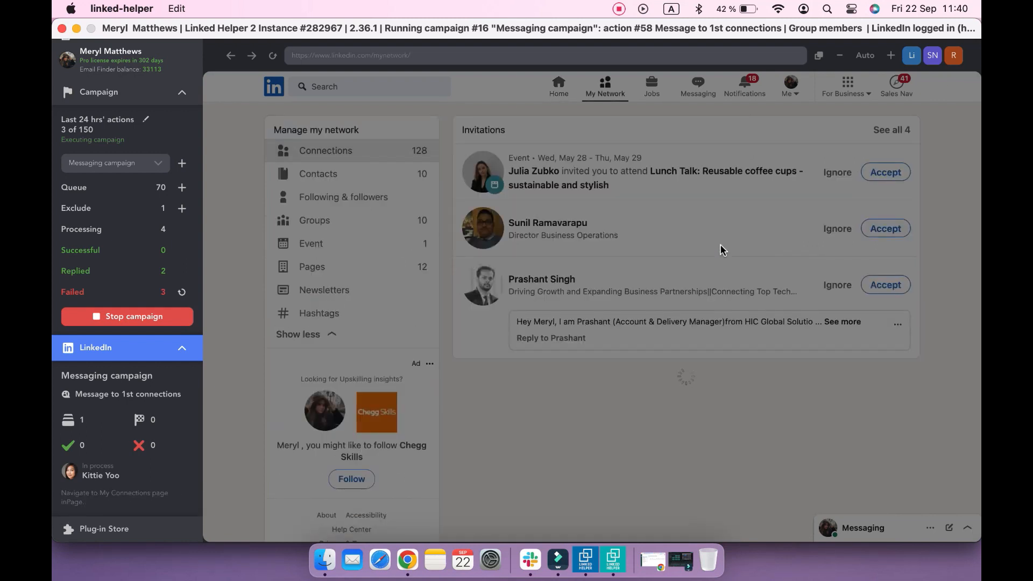
left_click(325, 151)
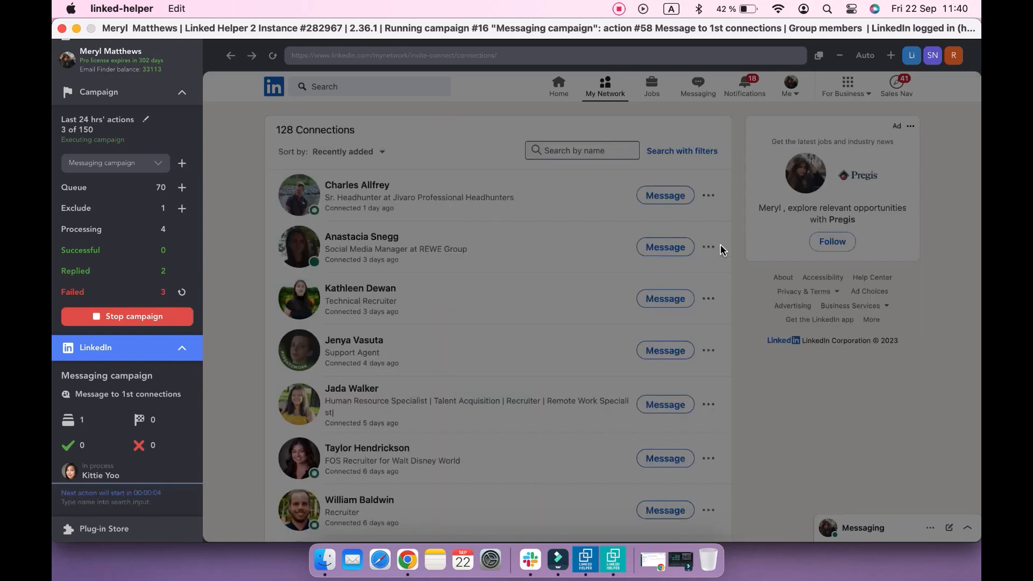
type("Kittie Yoo")
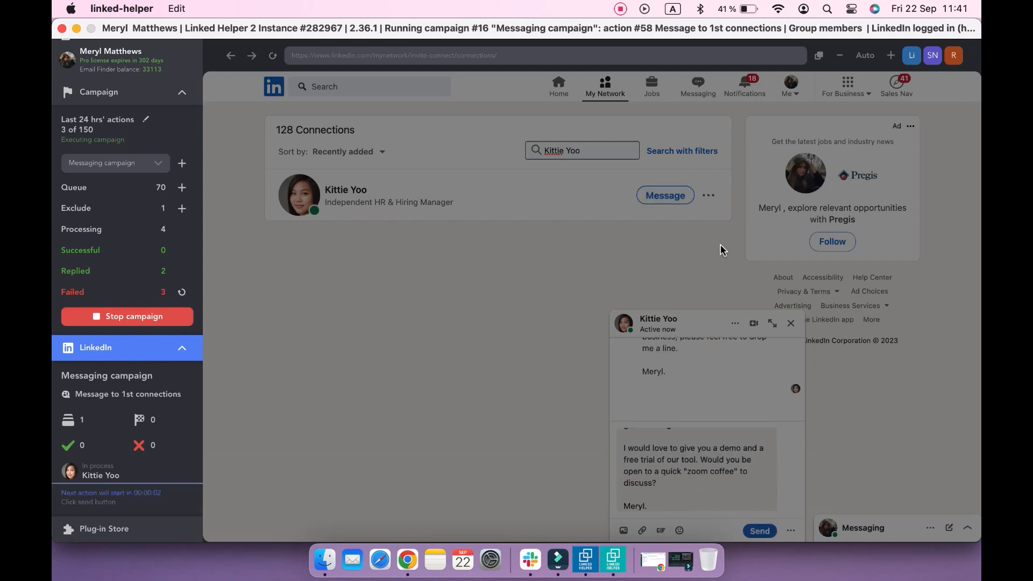
left_click(148, 316)
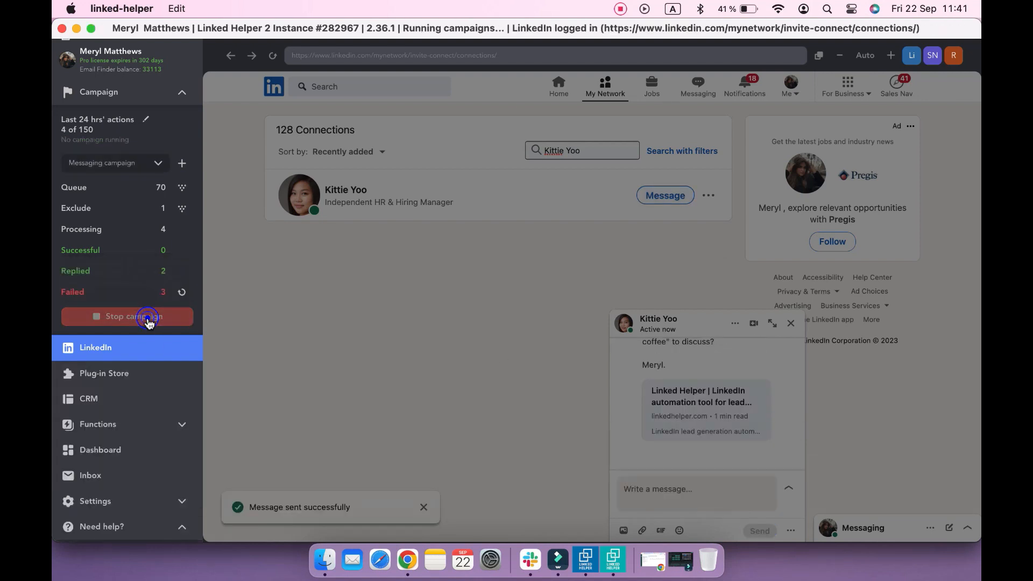
left_click(147, 316)
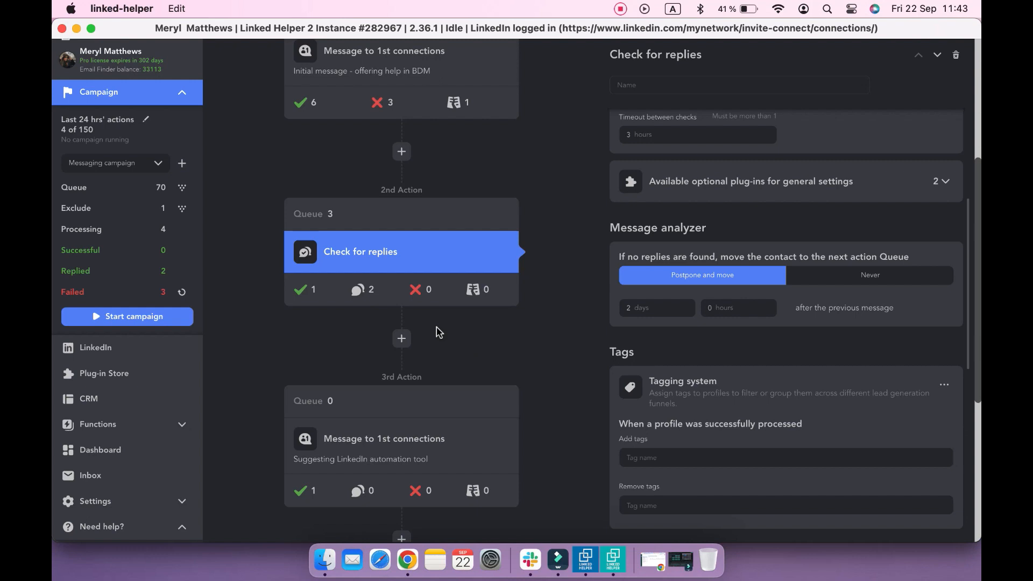
mouse_move(362, 292)
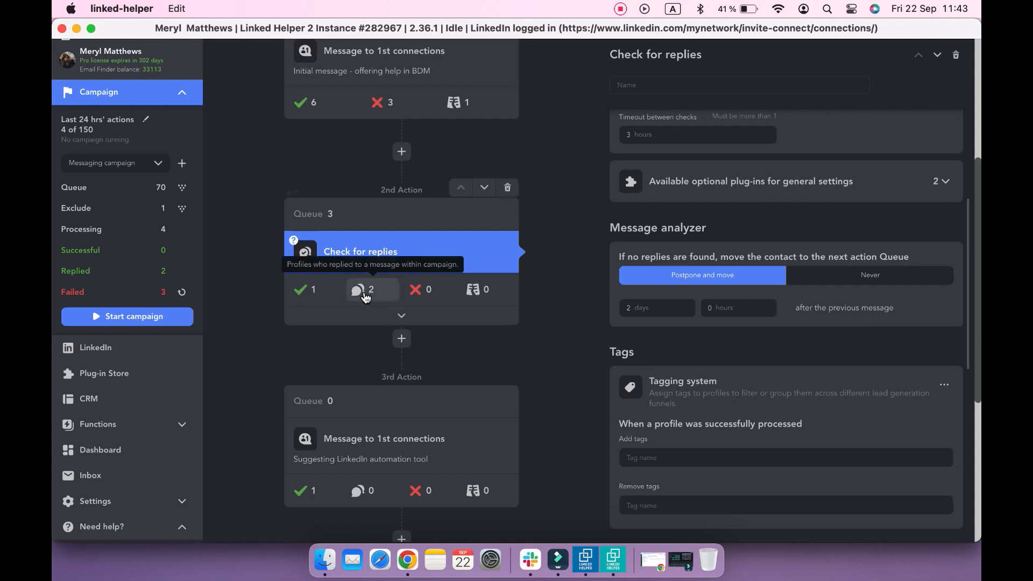
left_click(364, 290)
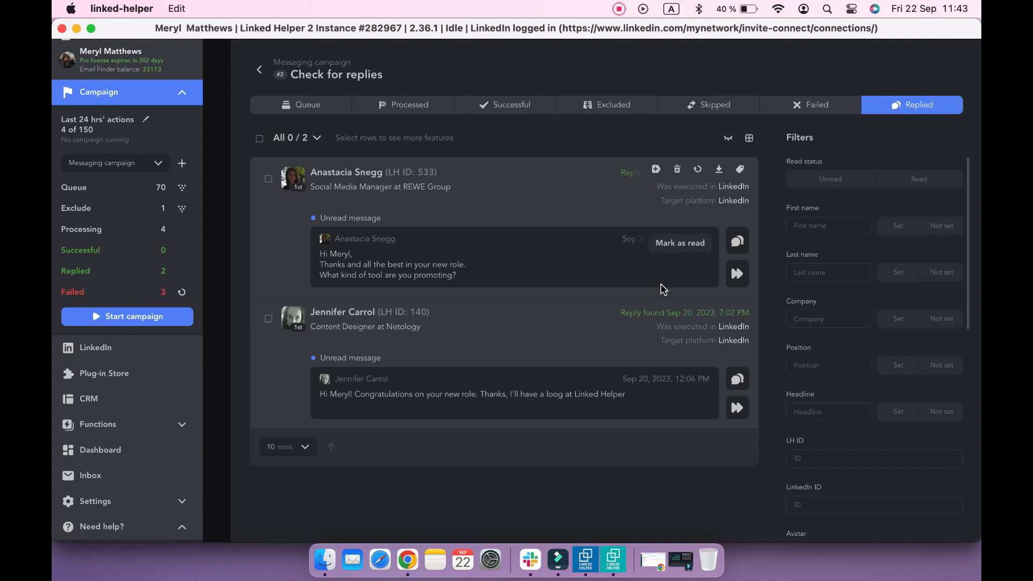
mouse_move(737, 274)
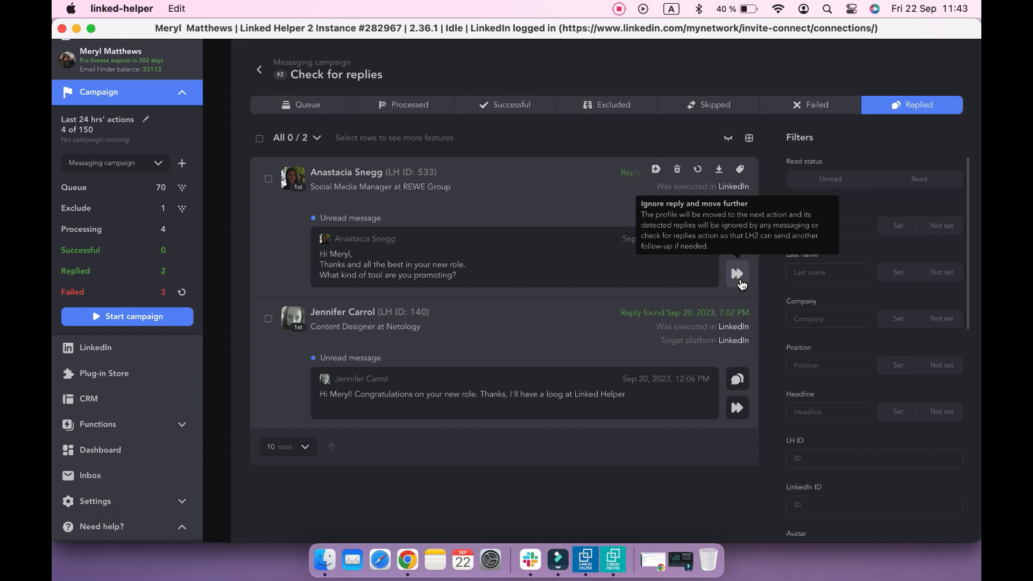
left_click(737, 273)
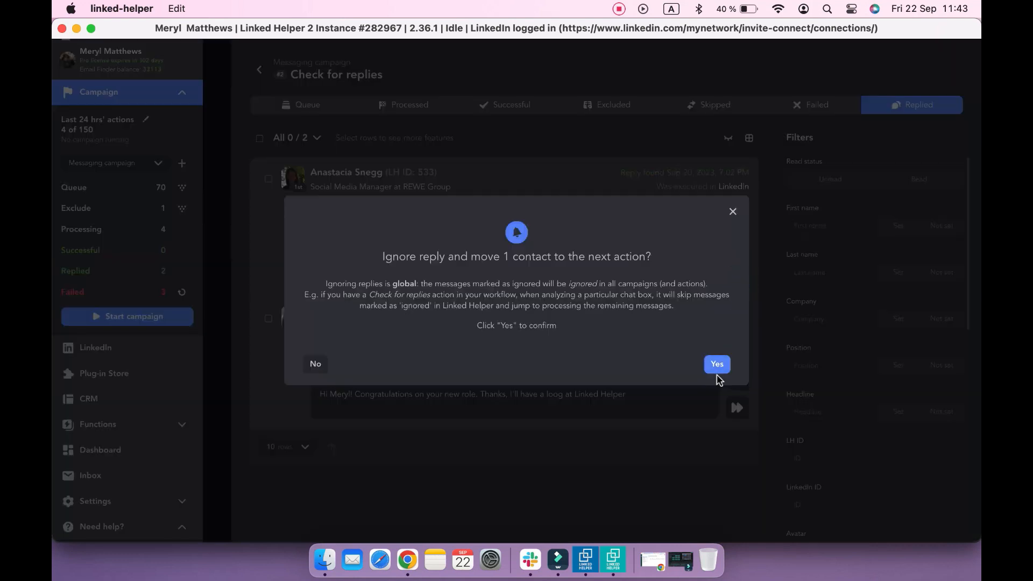
left_click(717, 365)
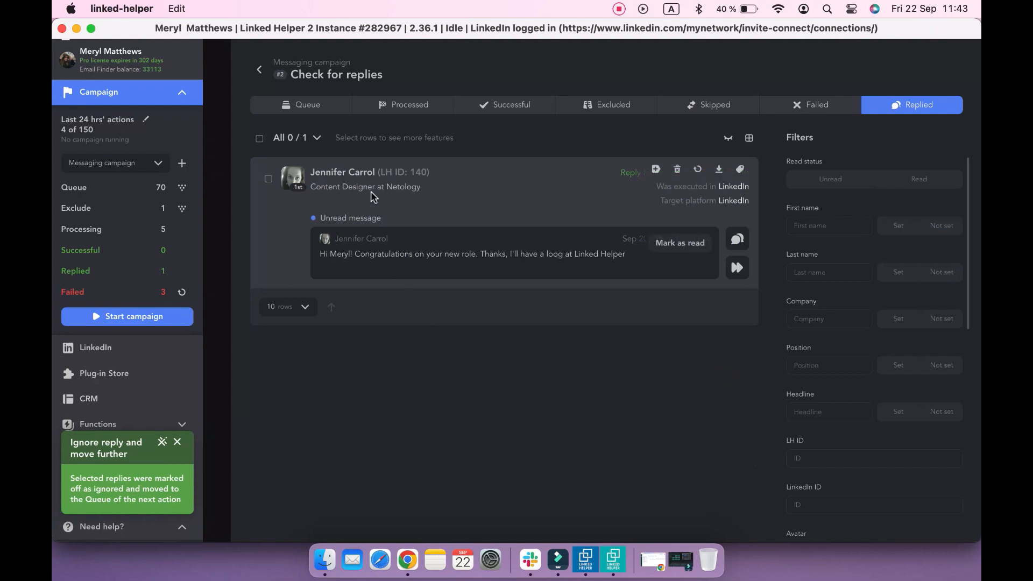
left_click(343, 172)
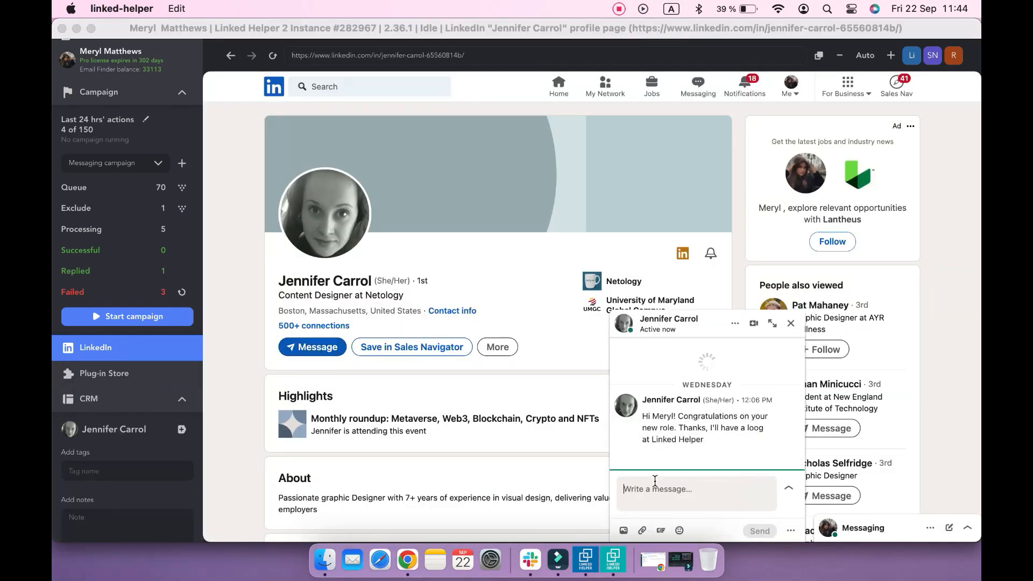
type("Hi Jennifer,")
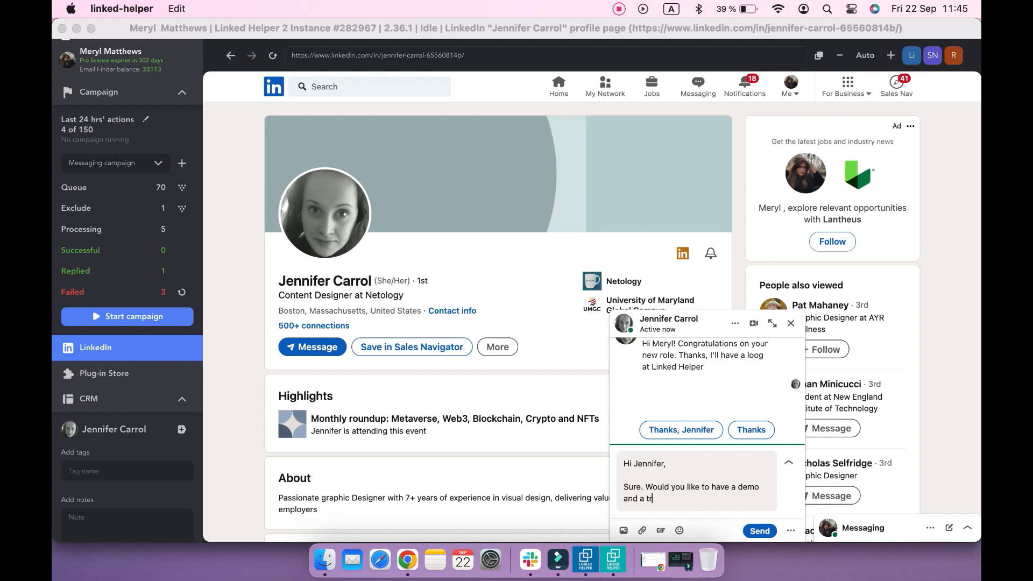
type("ial of the Linked Helper")
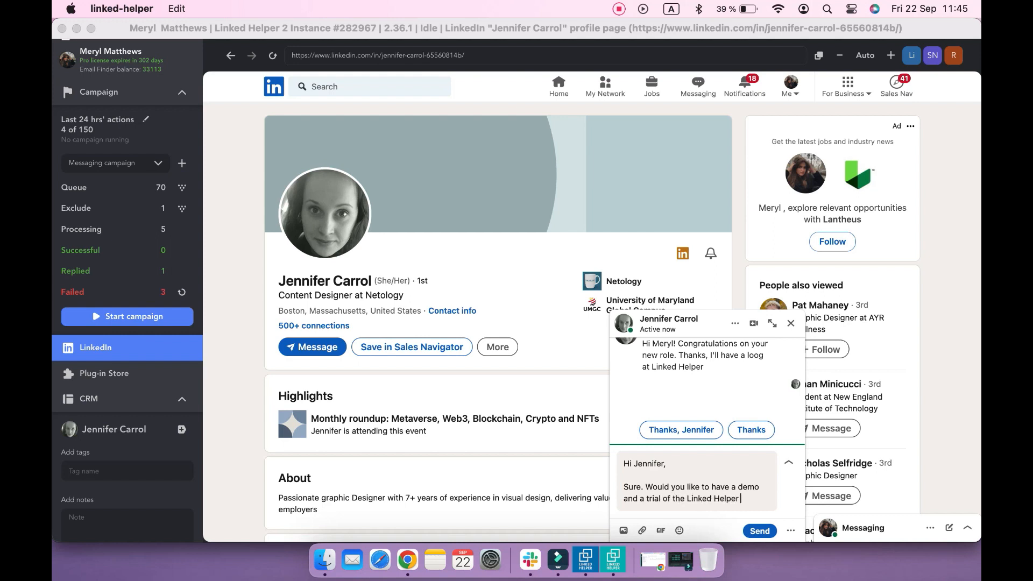